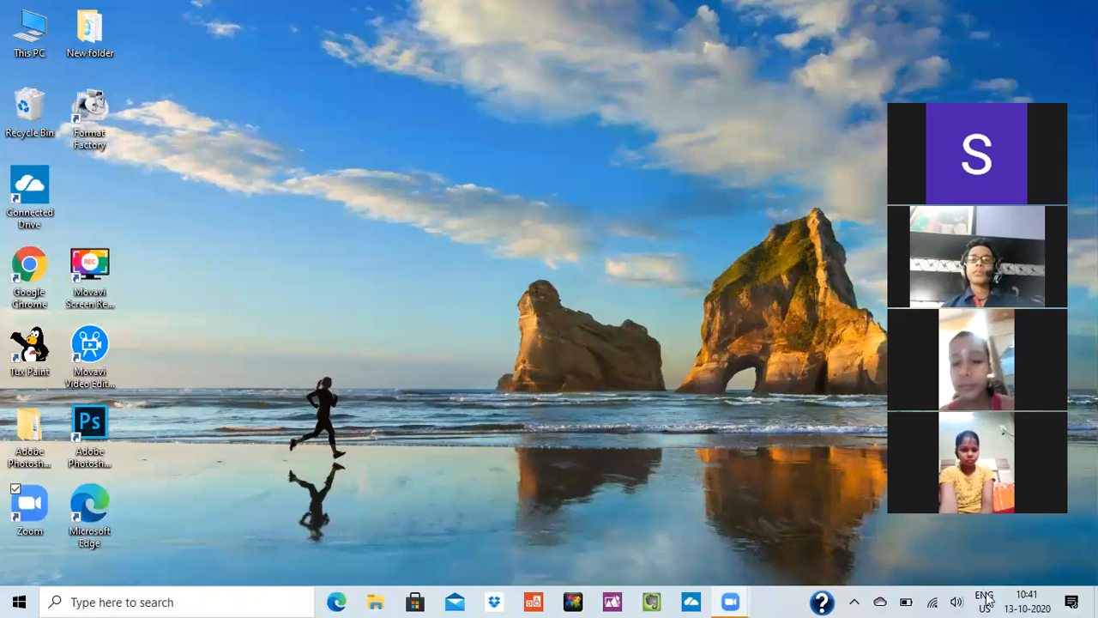
Launch Microsoft Office PowerPoint 2007 from the Start menu's Microsoft Office folder.
click(984, 602)
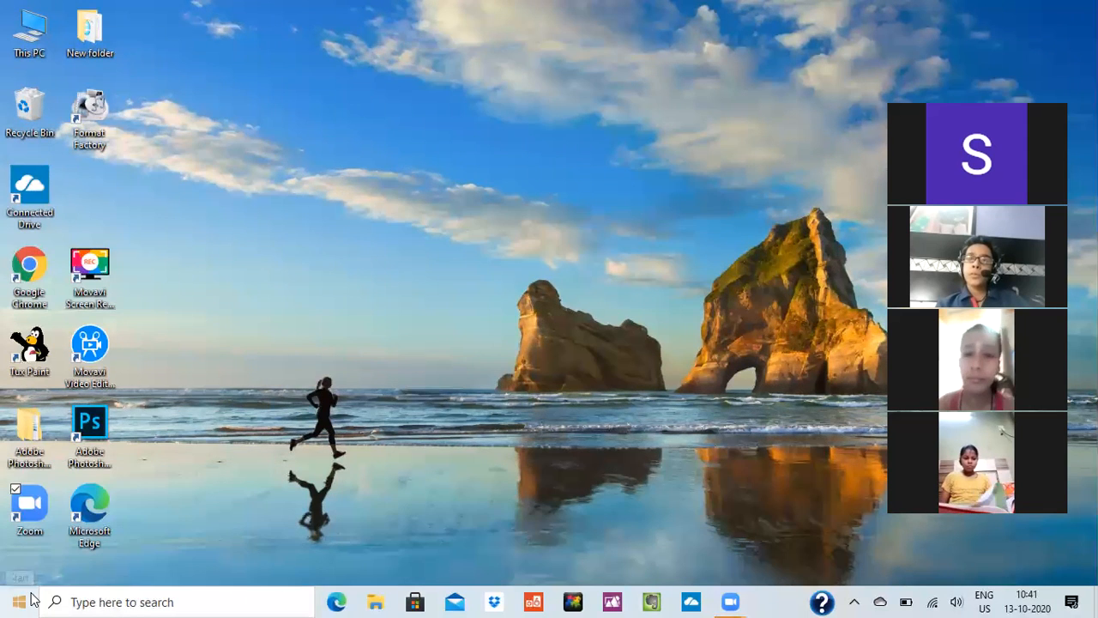
click(13, 602)
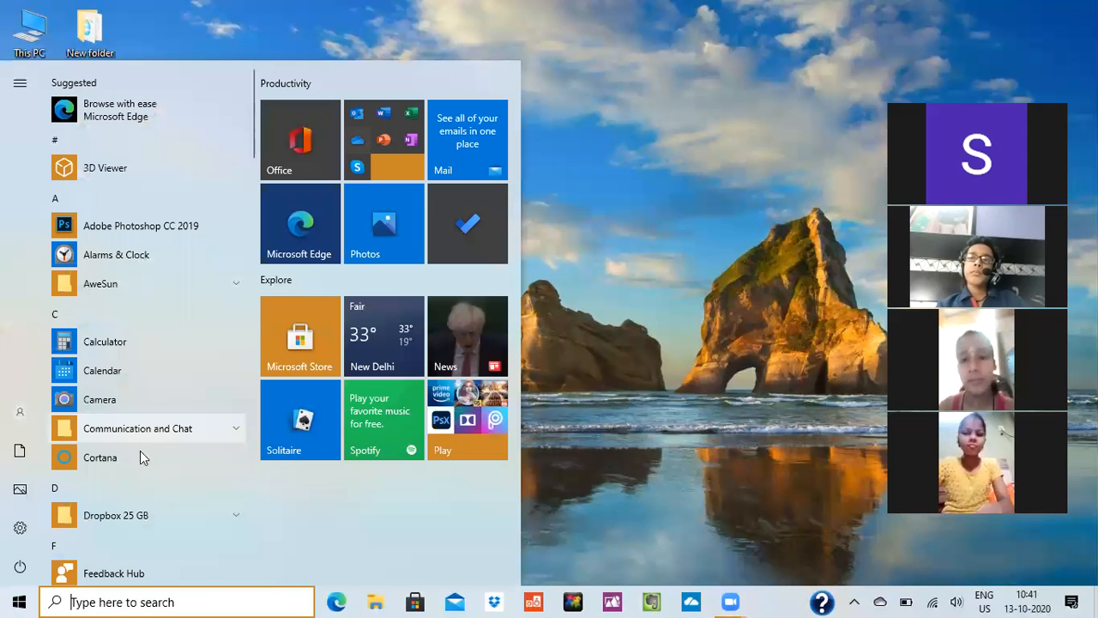
scroll(down, 3)
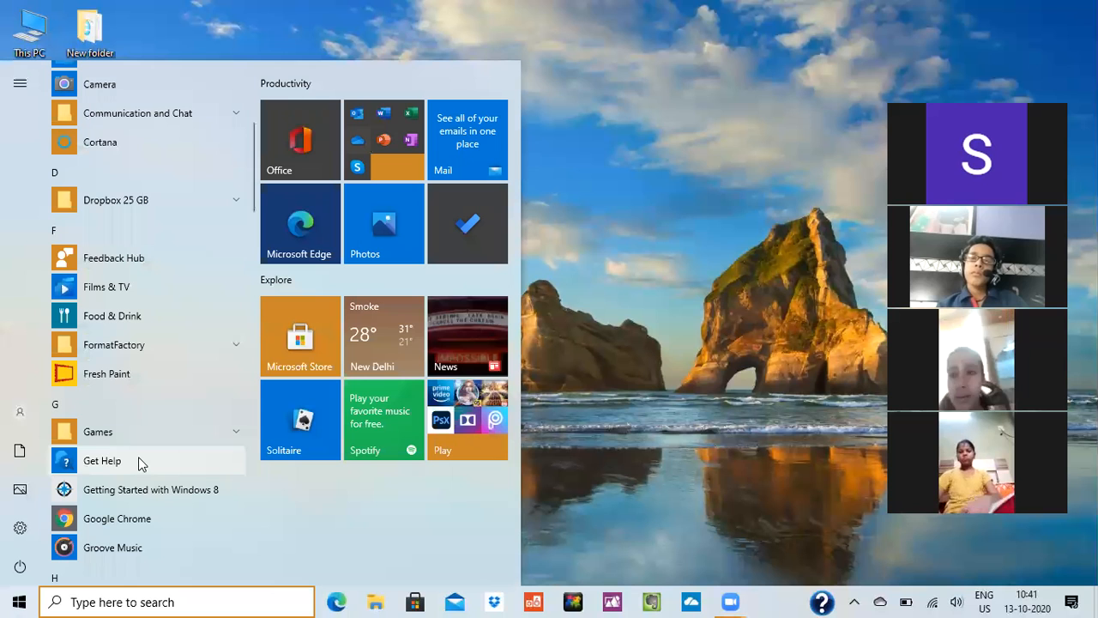
scroll(down, 3)
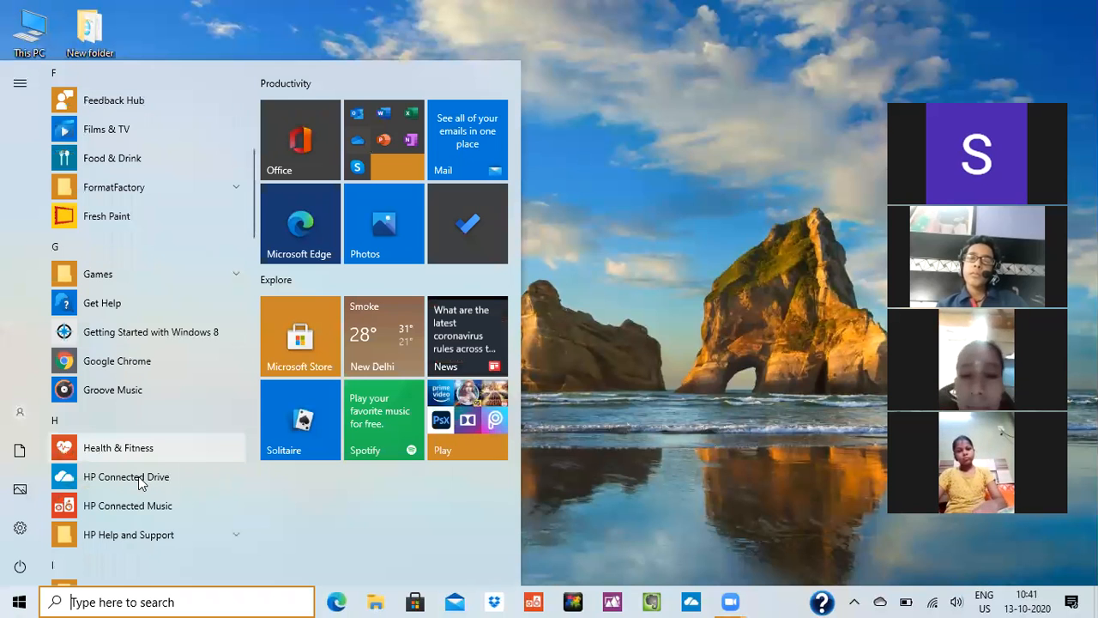
scroll(down, 3)
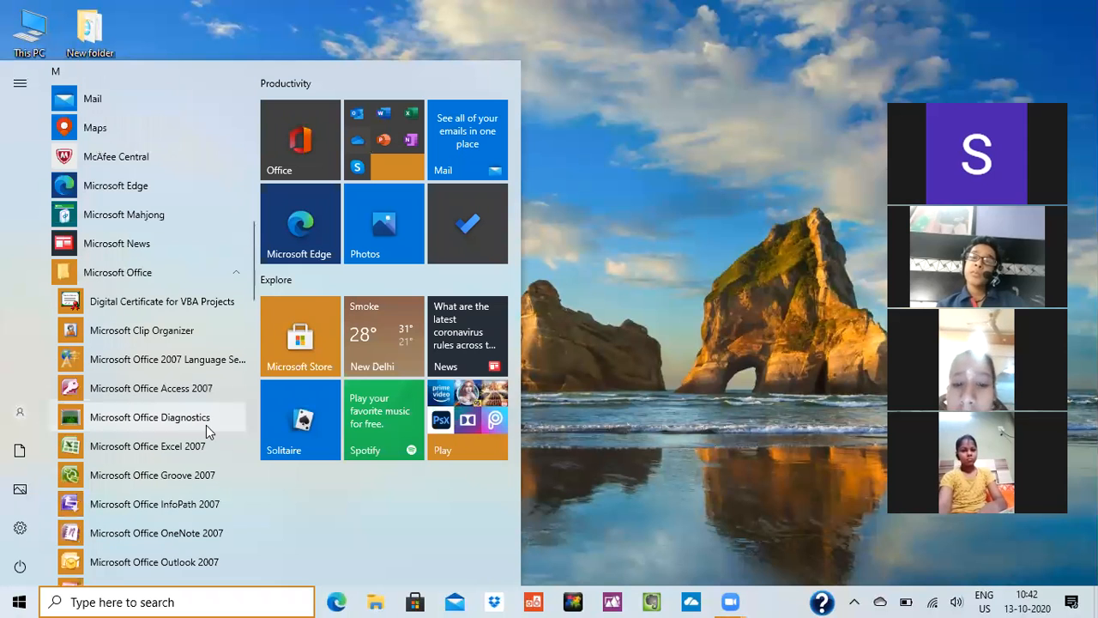
scroll(down, 3)
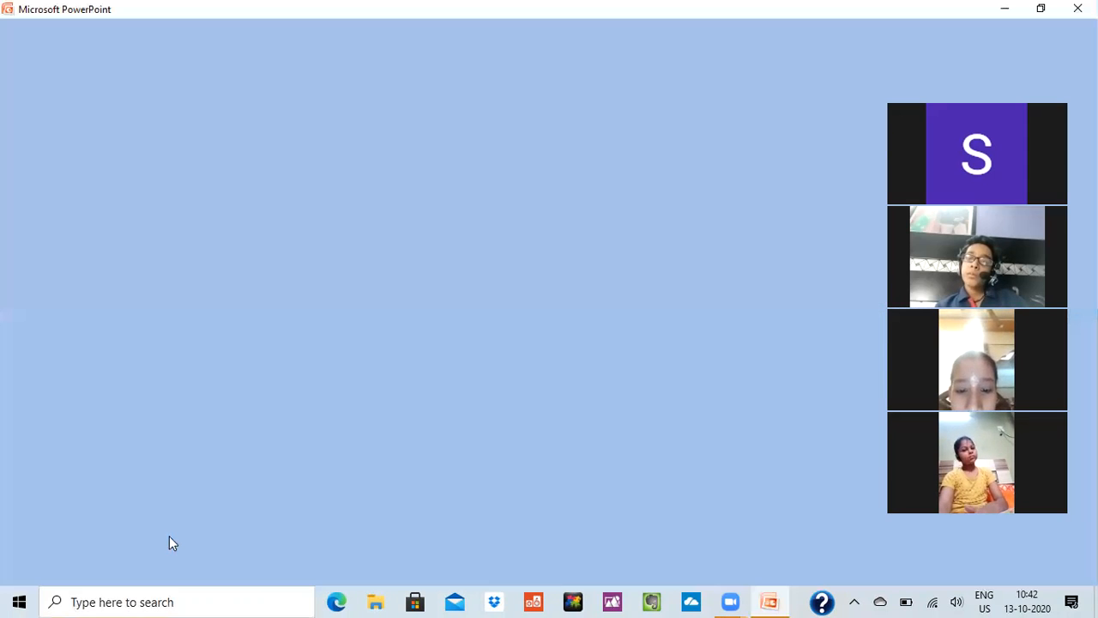
Open the 'class 5 ch 6' presentation from Documents using the Office button.
click(769, 602)
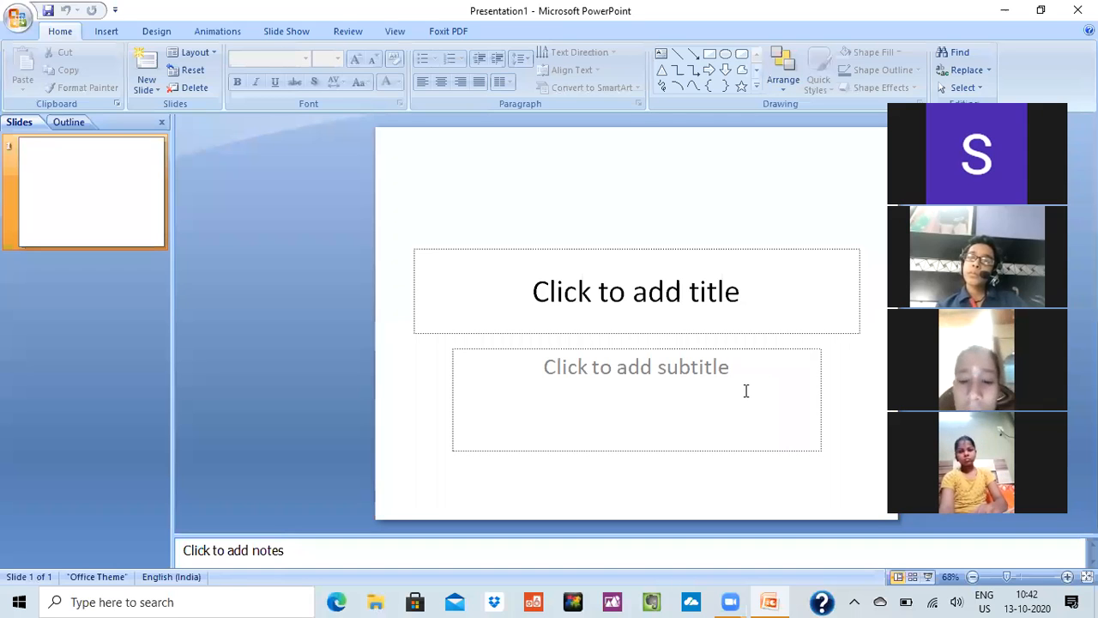
click(17, 15)
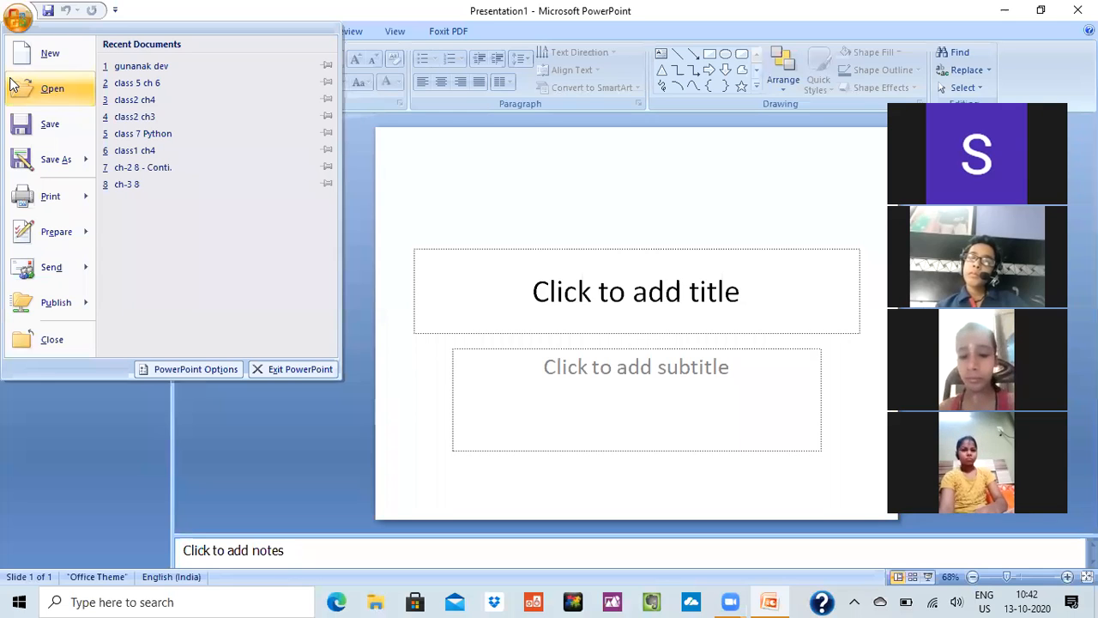
click(52, 88)
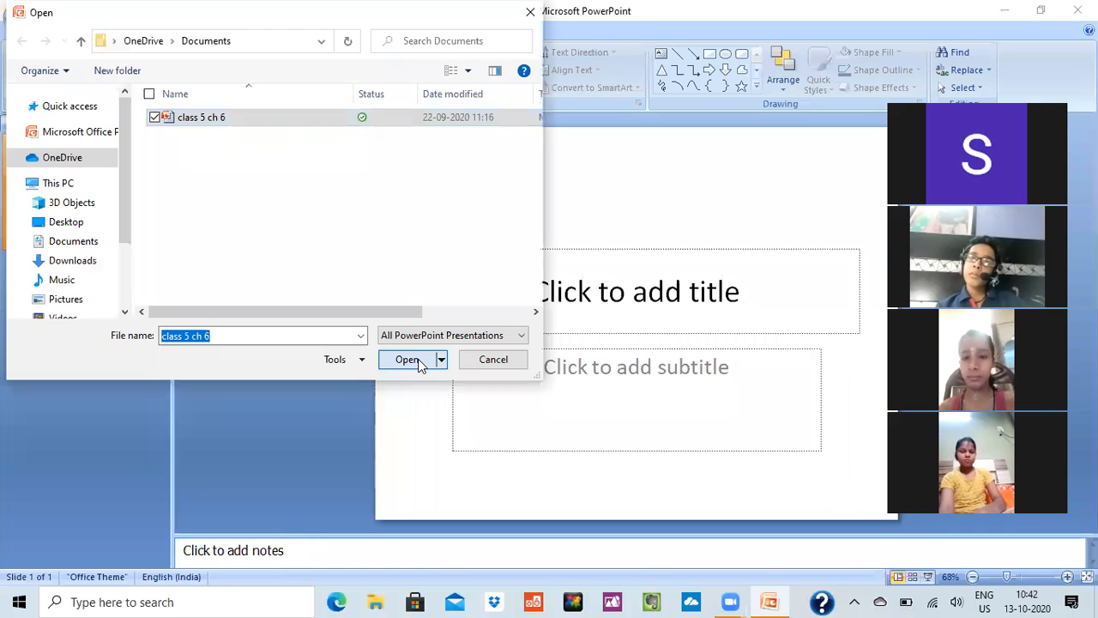
click(406, 359)
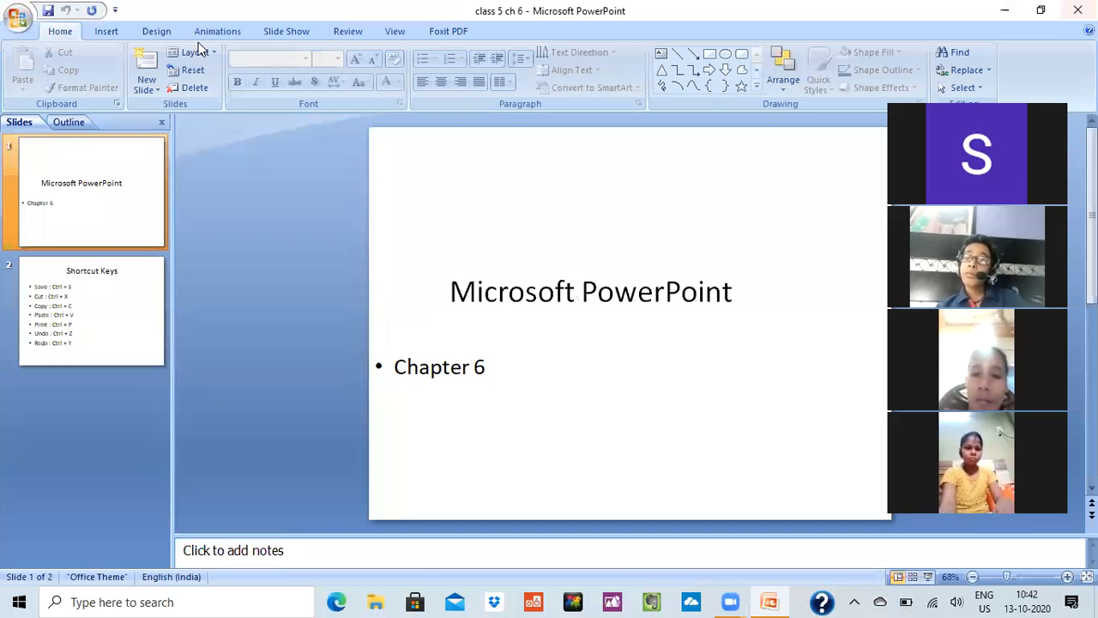
click(191, 53)
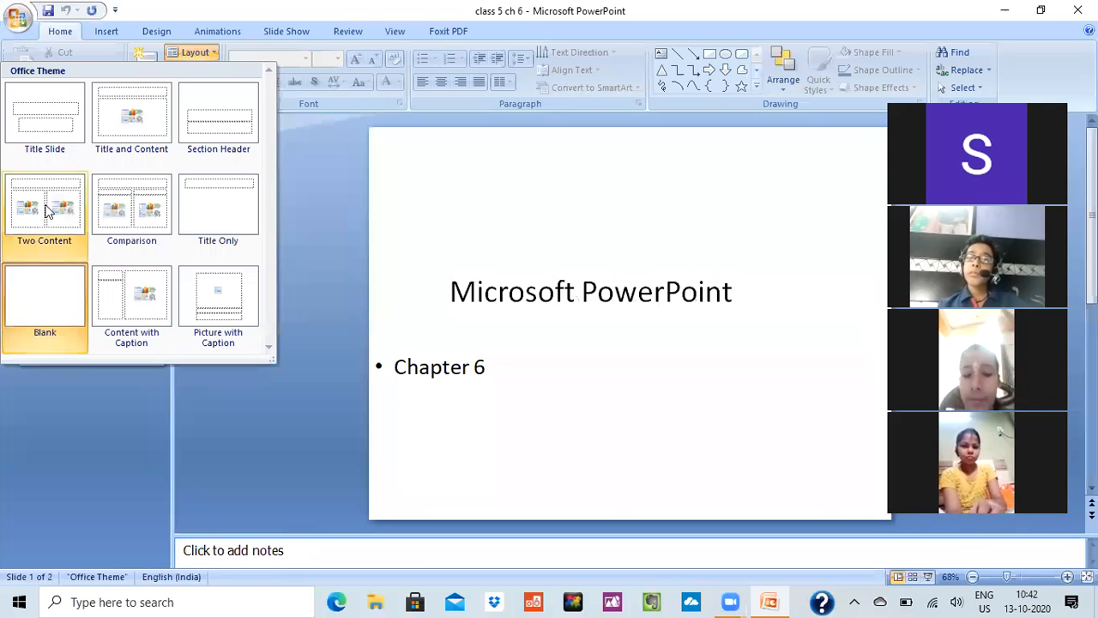
mouse_move(45, 206)
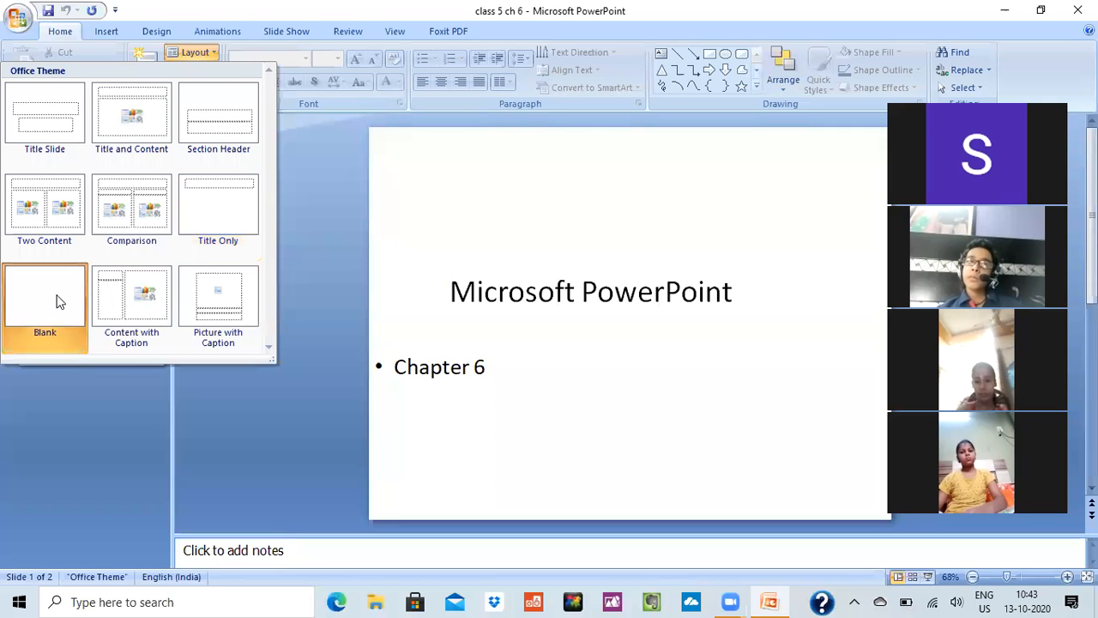
mouse_move(132, 301)
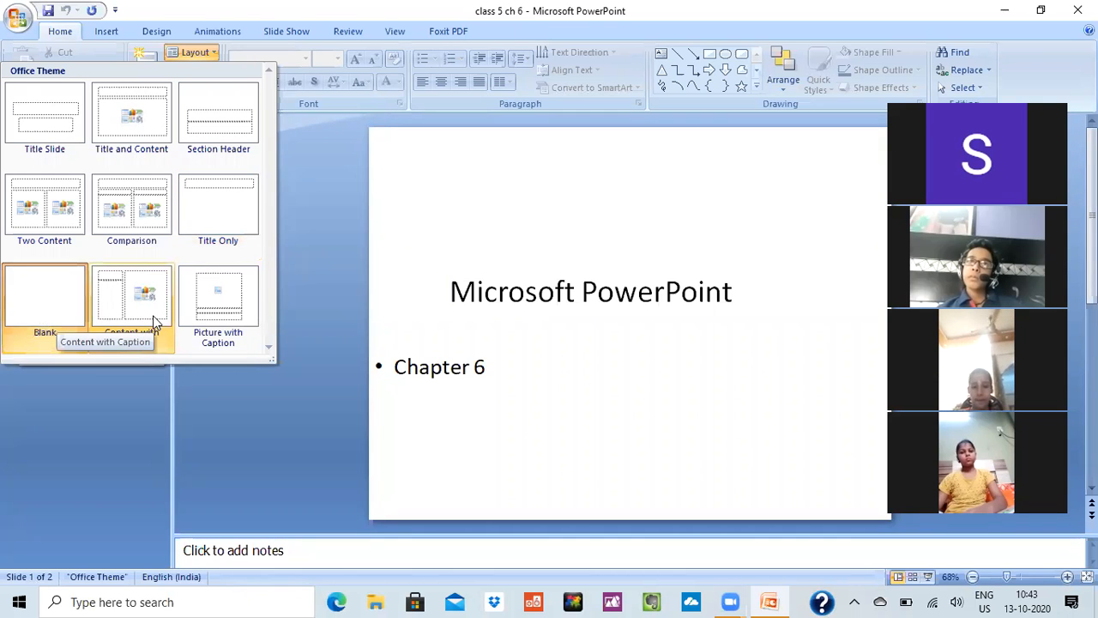
mouse_move(218, 296)
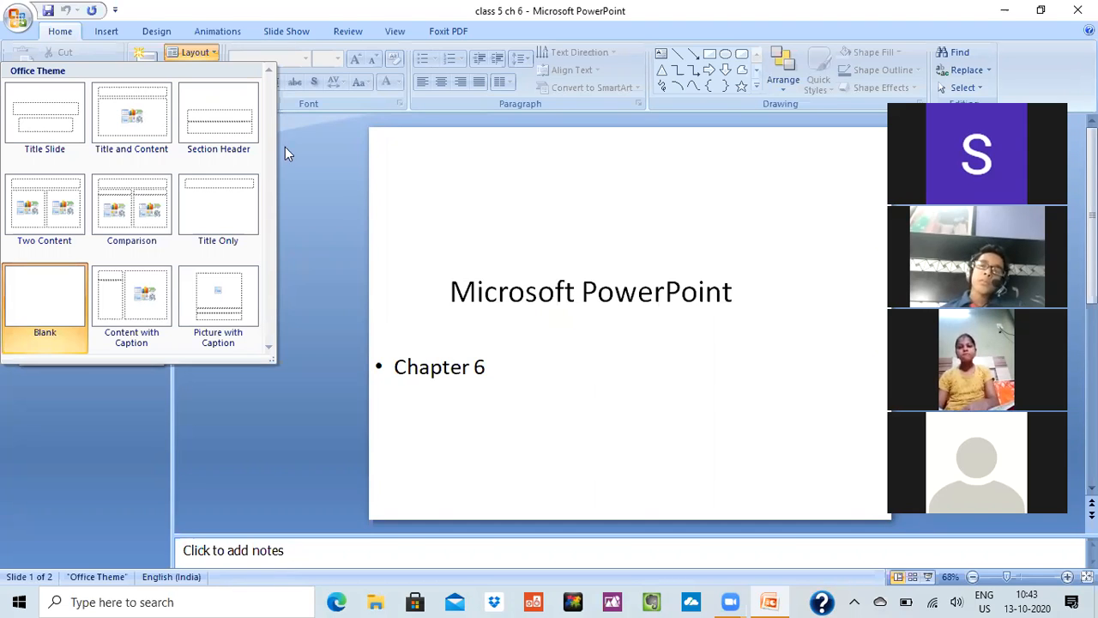
mouse_move(192, 8)
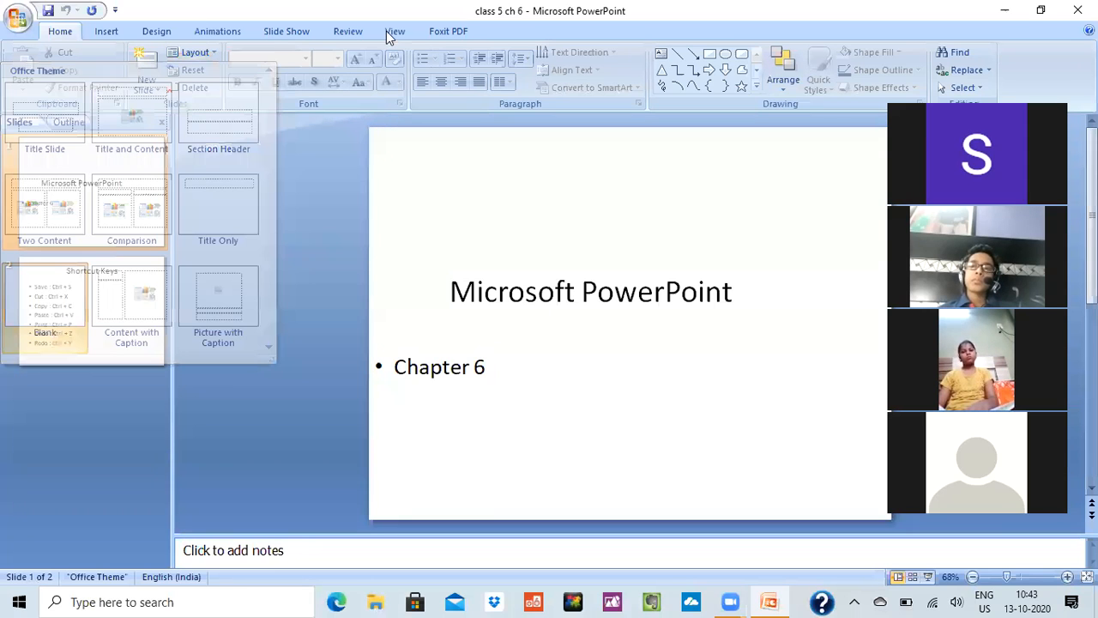
Switch to Slide Sorter view and move the Shortcut Keys slide to first place.
click(395, 31)
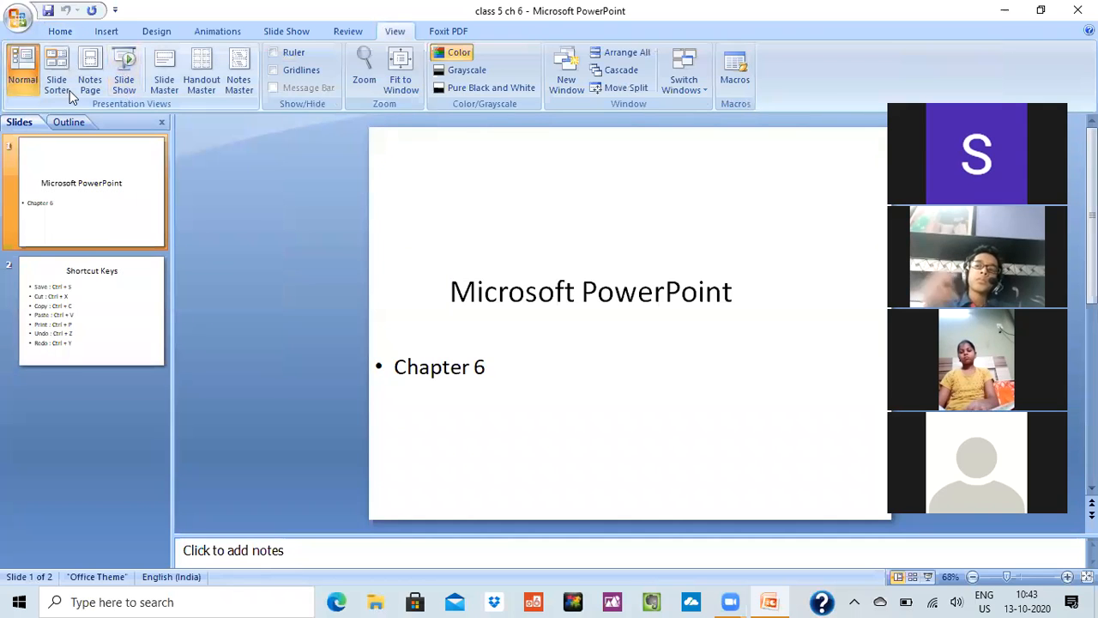
mouse_move(56, 73)
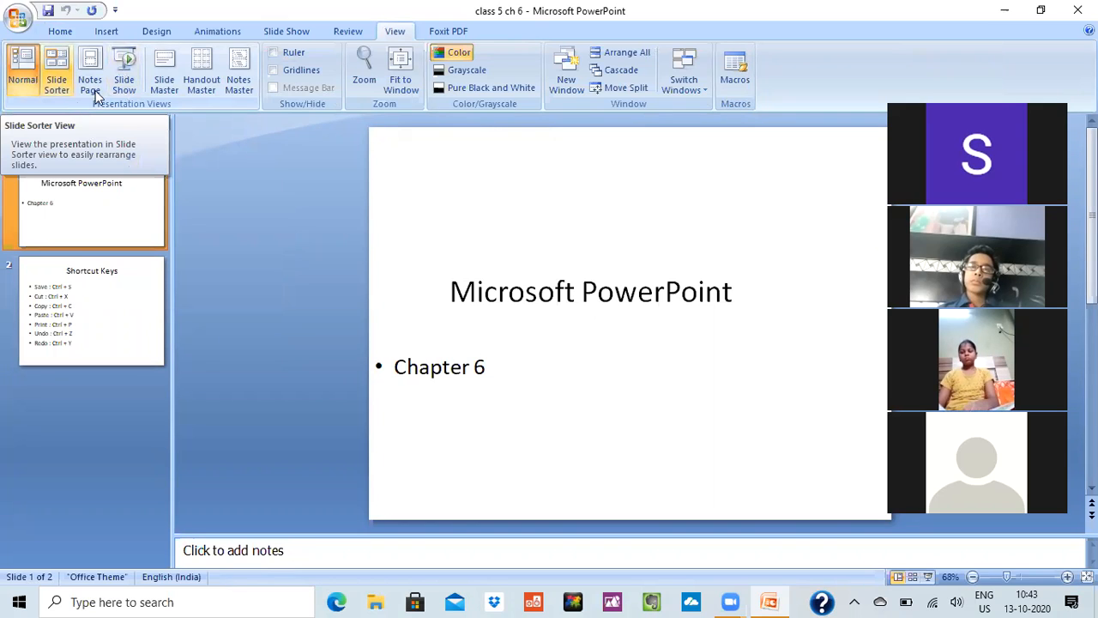
click(56, 68)
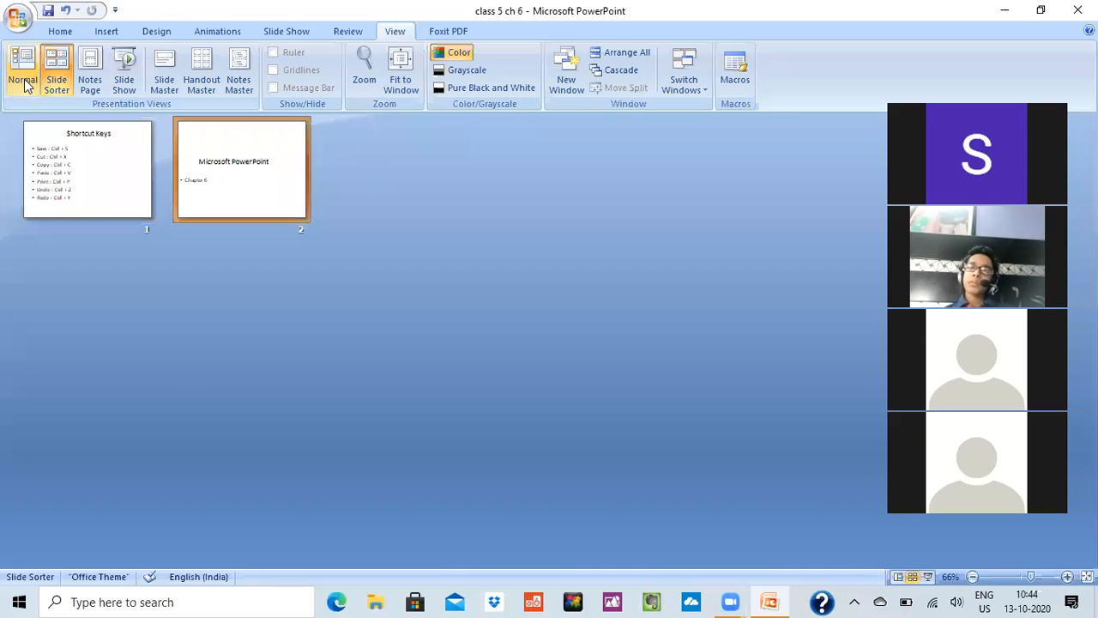
click(23, 69)
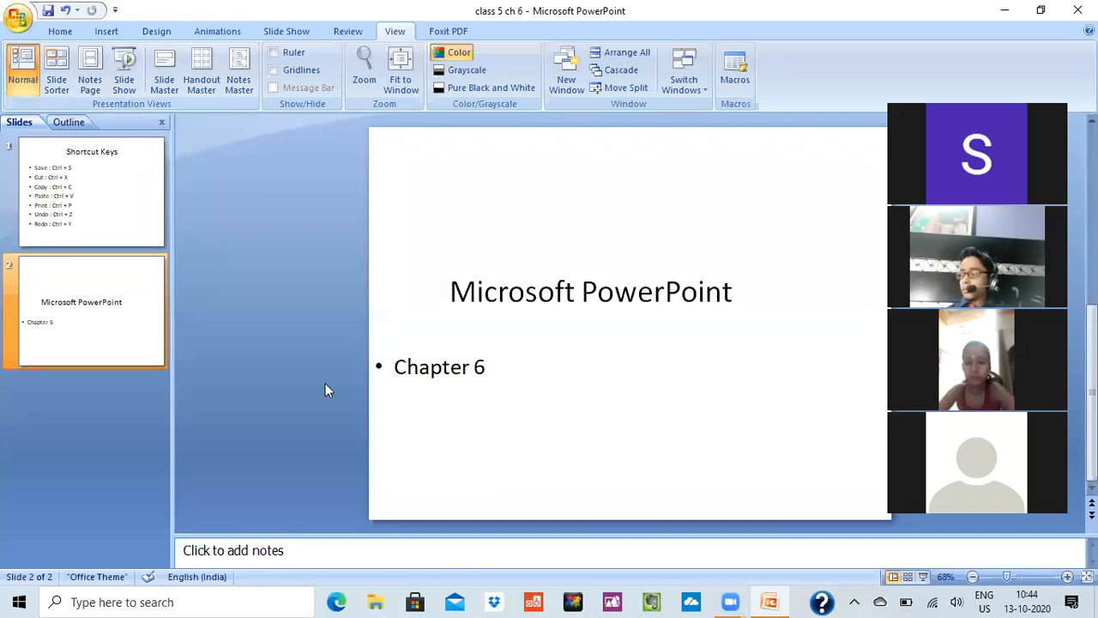
click(55, 70)
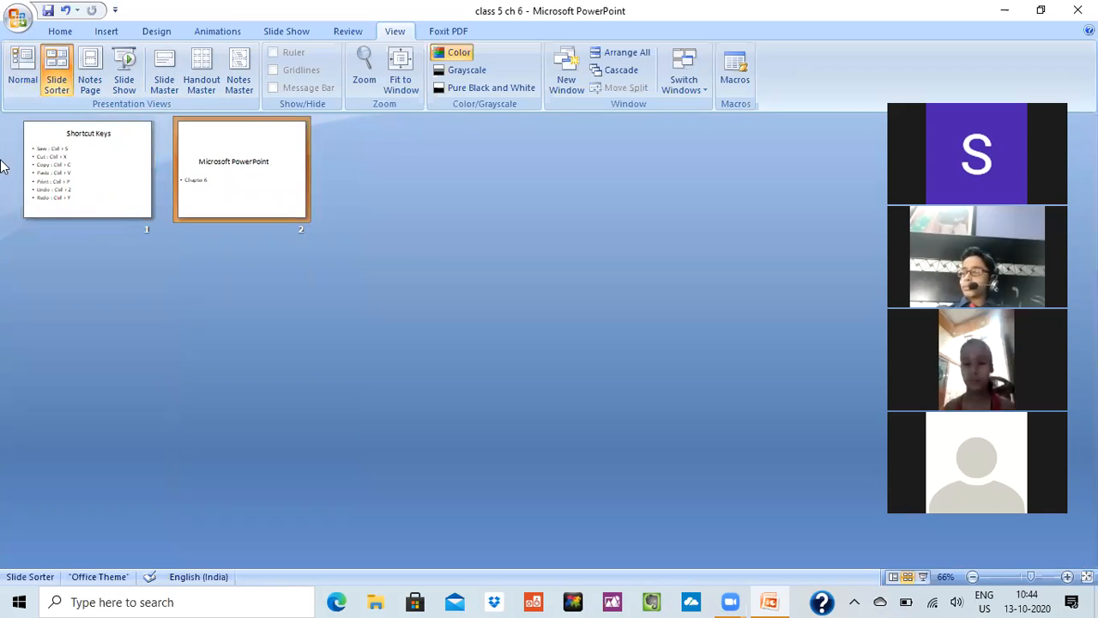
mouse_move(44, 104)
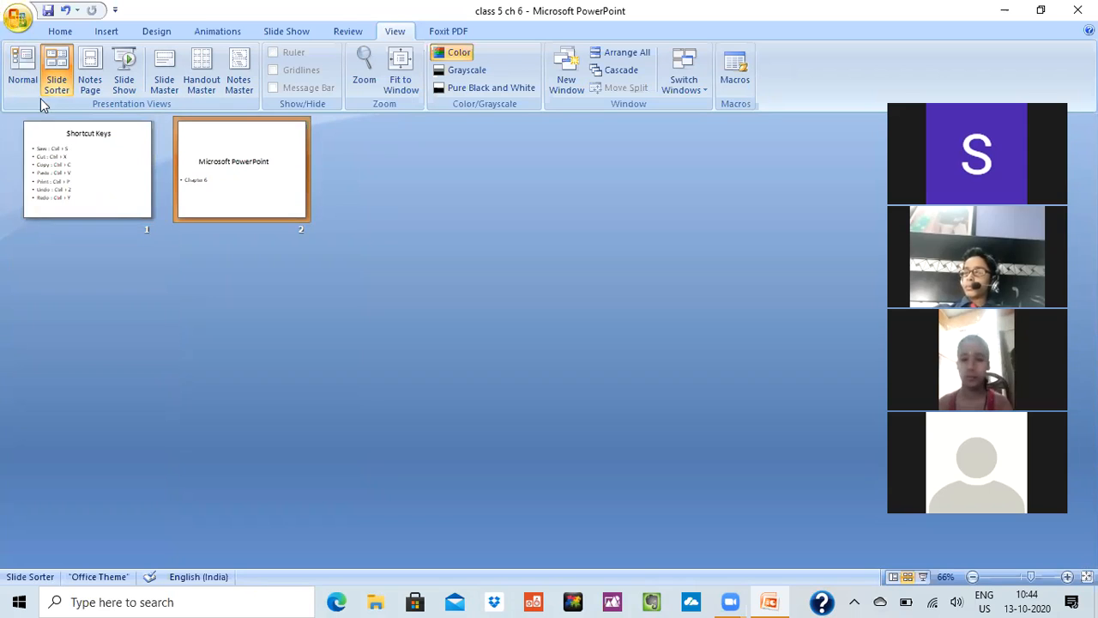
Browse drive D: to the School online folder to open 'cl 5 ch 4'.
click(17, 16)
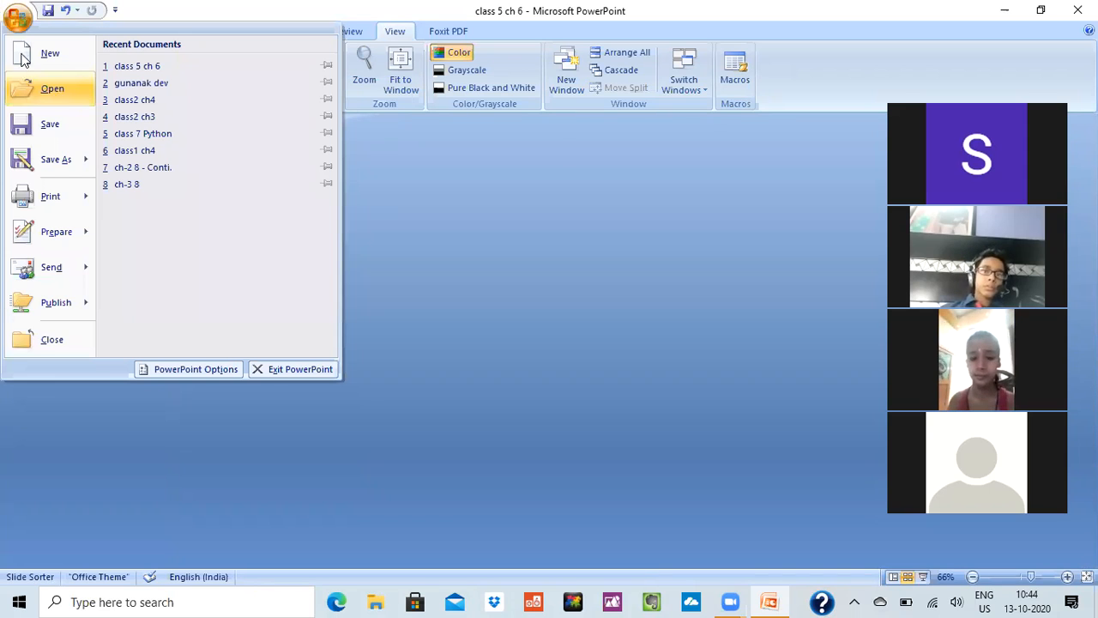
click(52, 88)
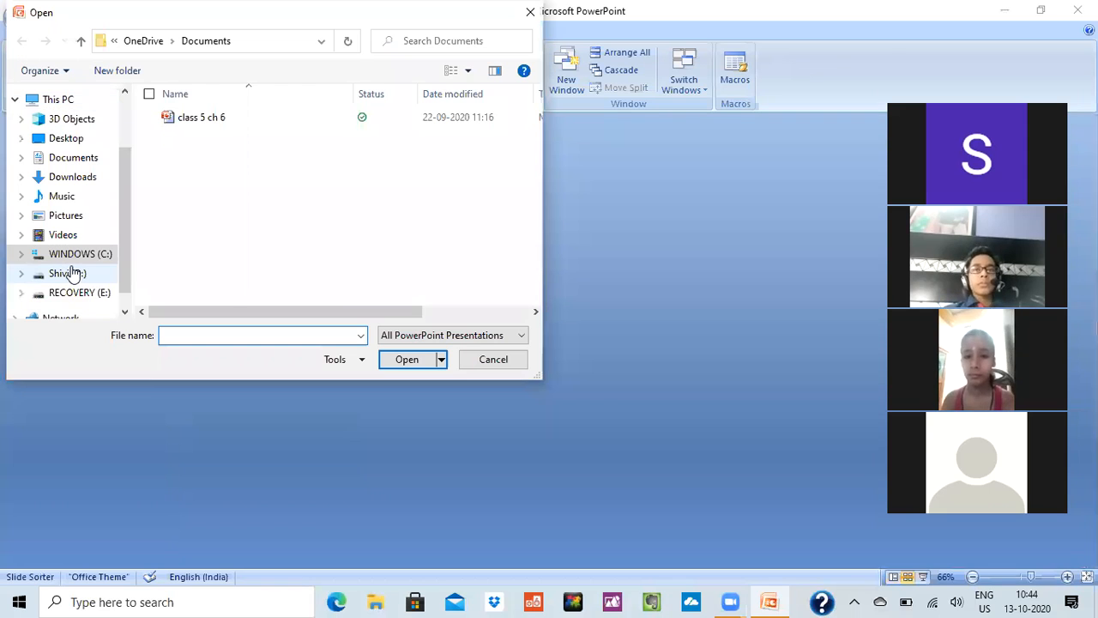
click(67, 273)
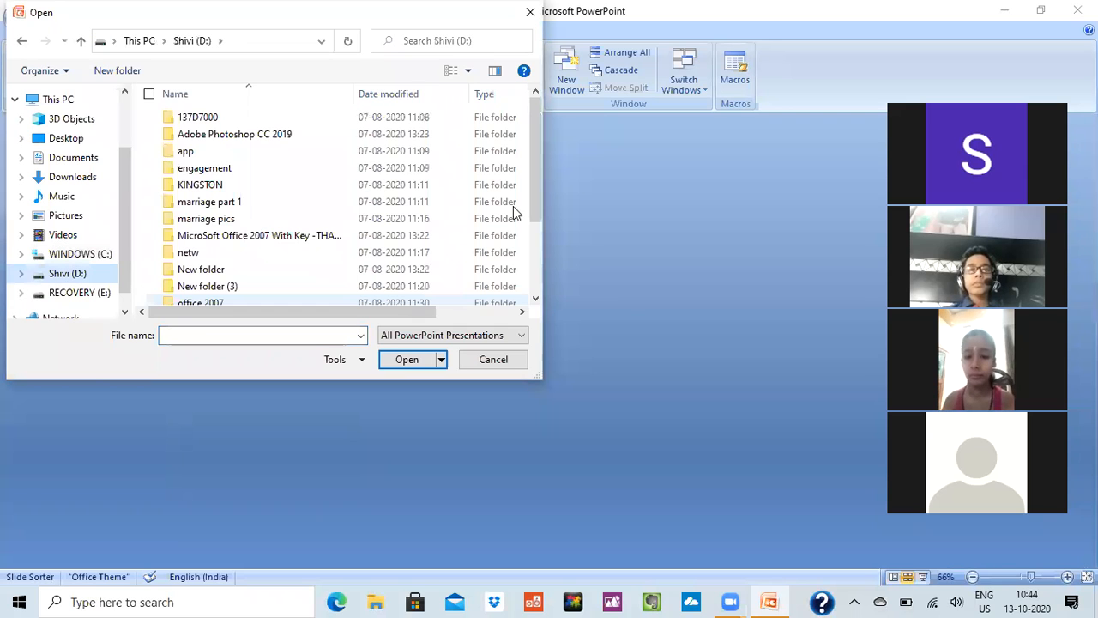
scroll(down, 3)
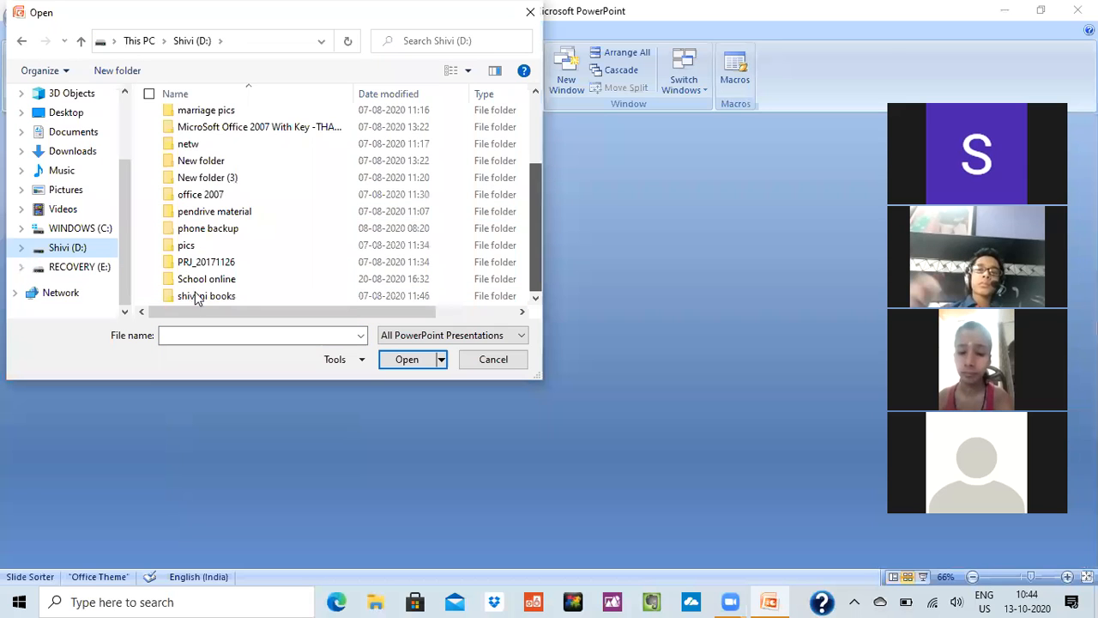
double_click(207, 295)
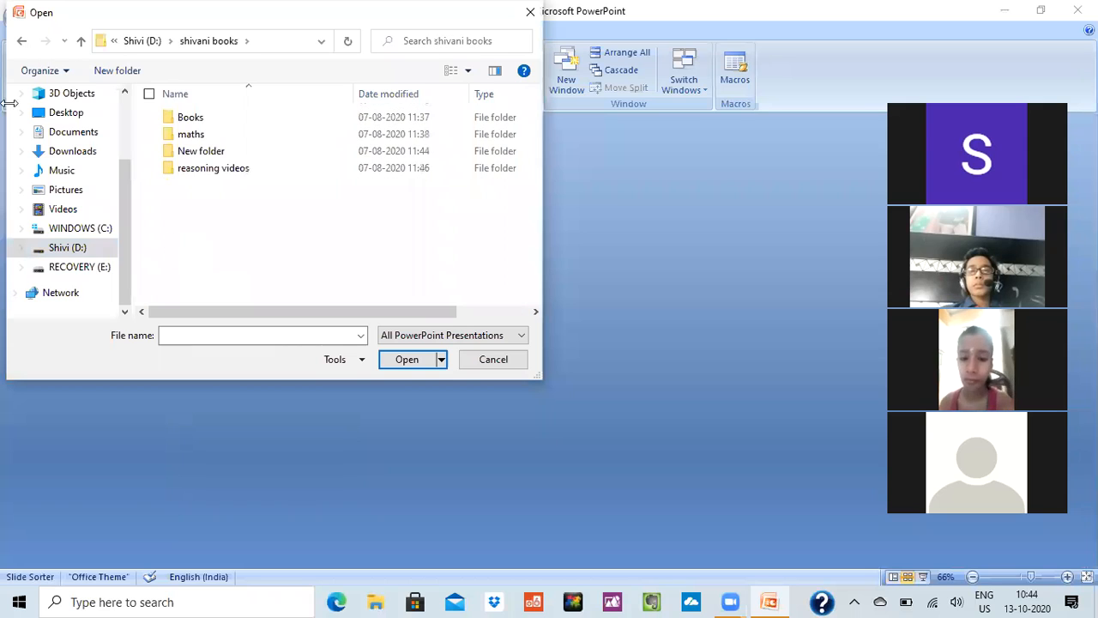
click(67, 248)
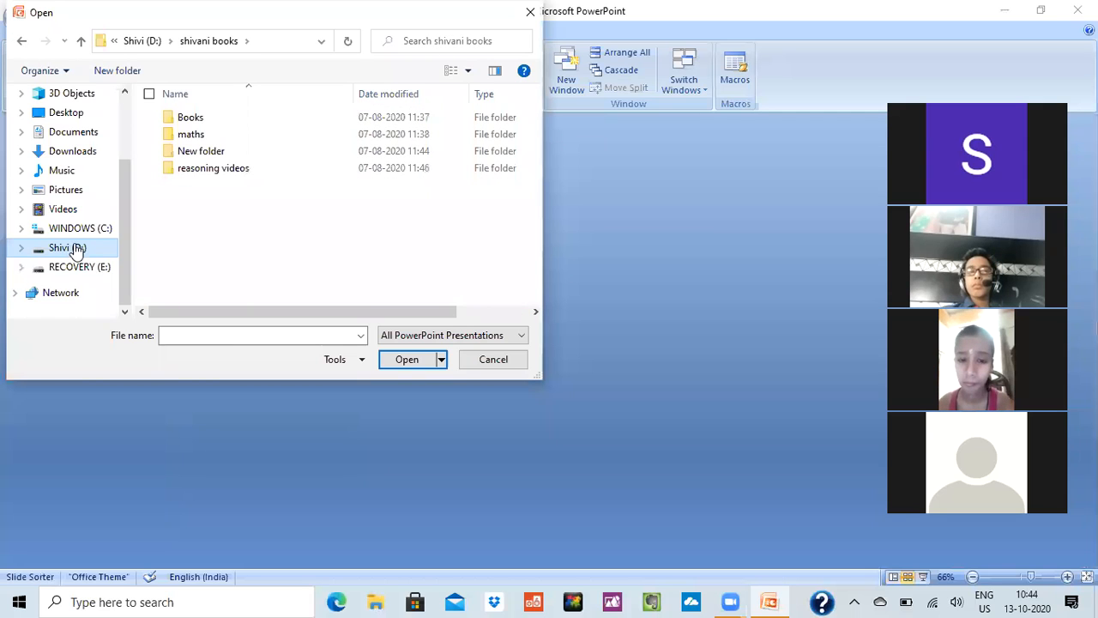
click(60, 248)
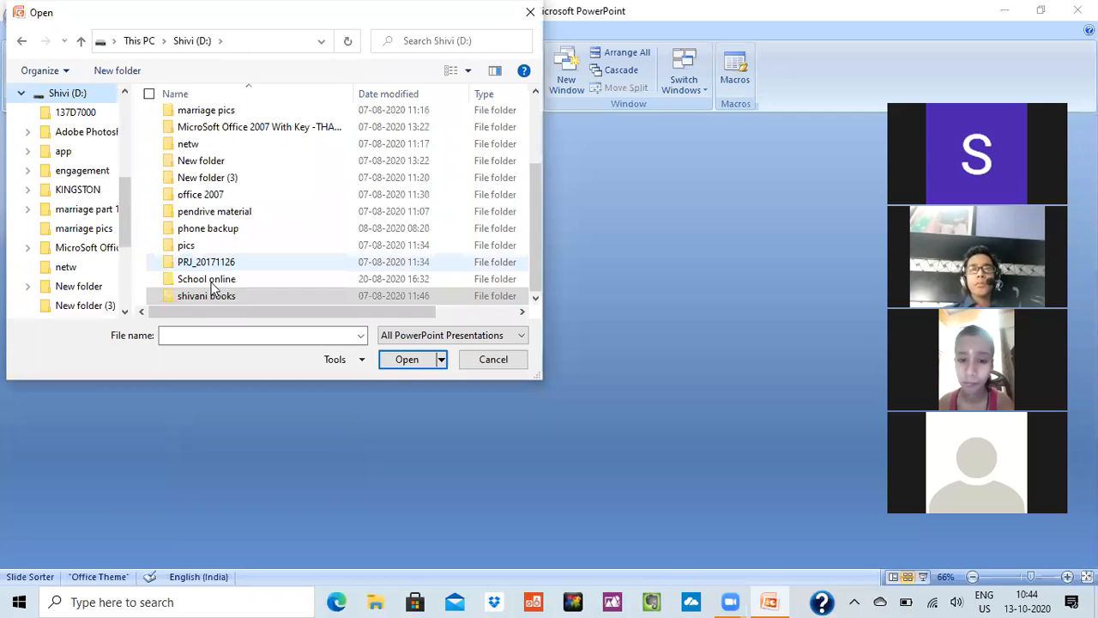
double_click(206, 279)
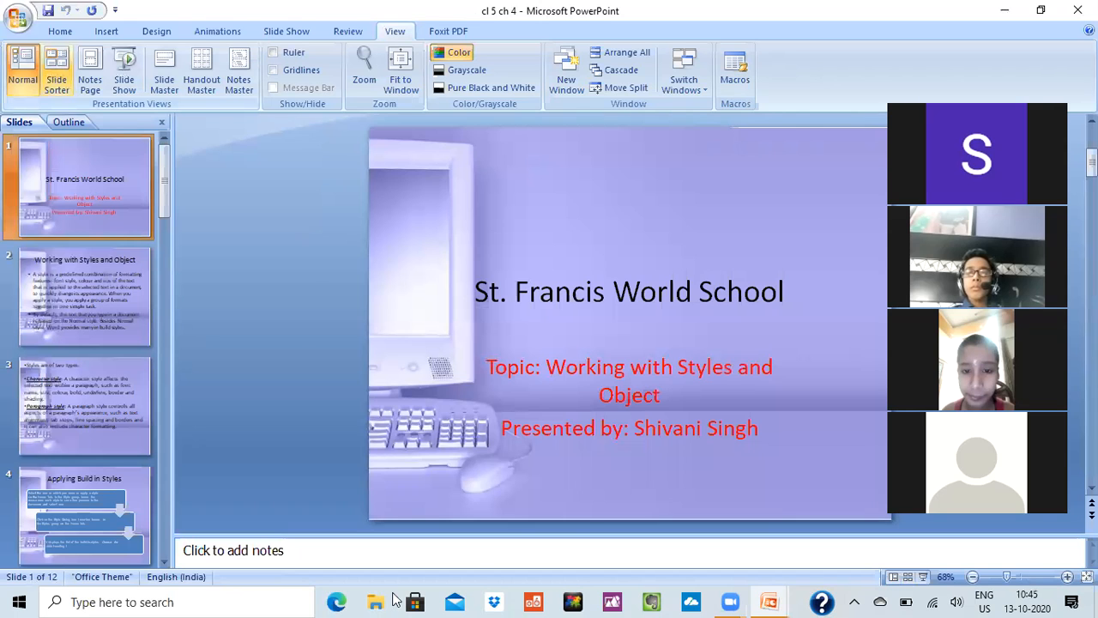
In Slide Sorter view, move the Thank you slide after slide 12.
click(56, 69)
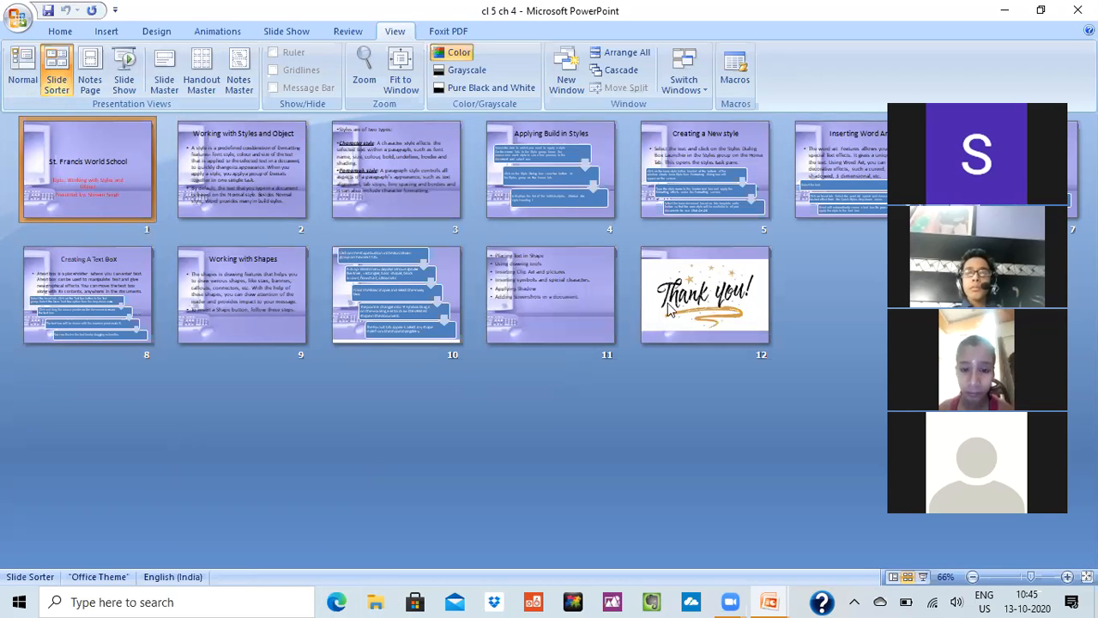
click(704, 295)
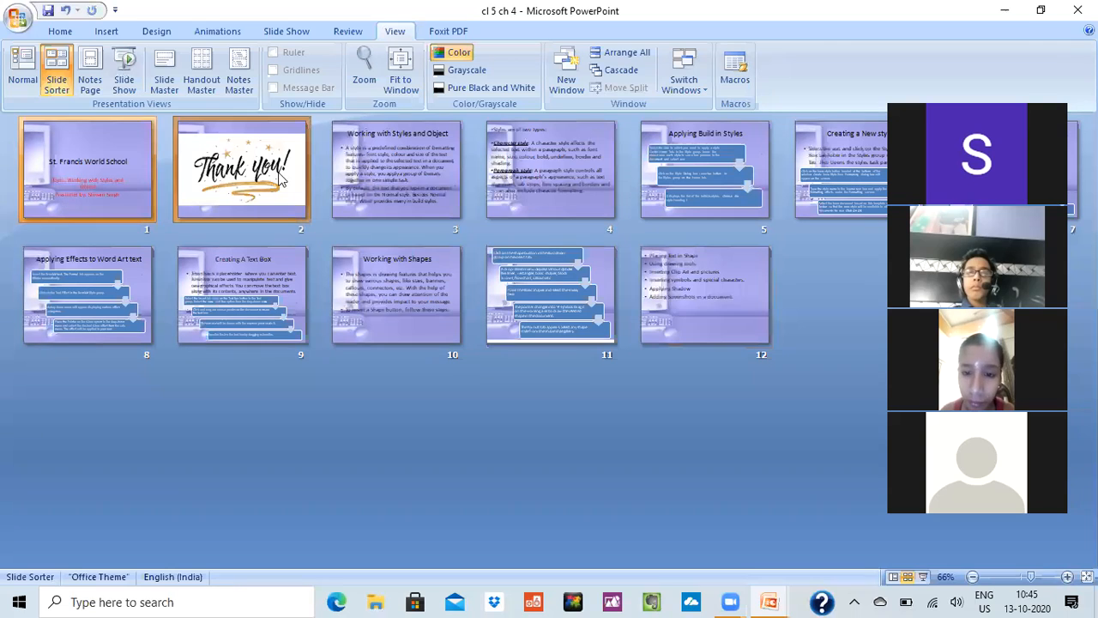
click(241, 169)
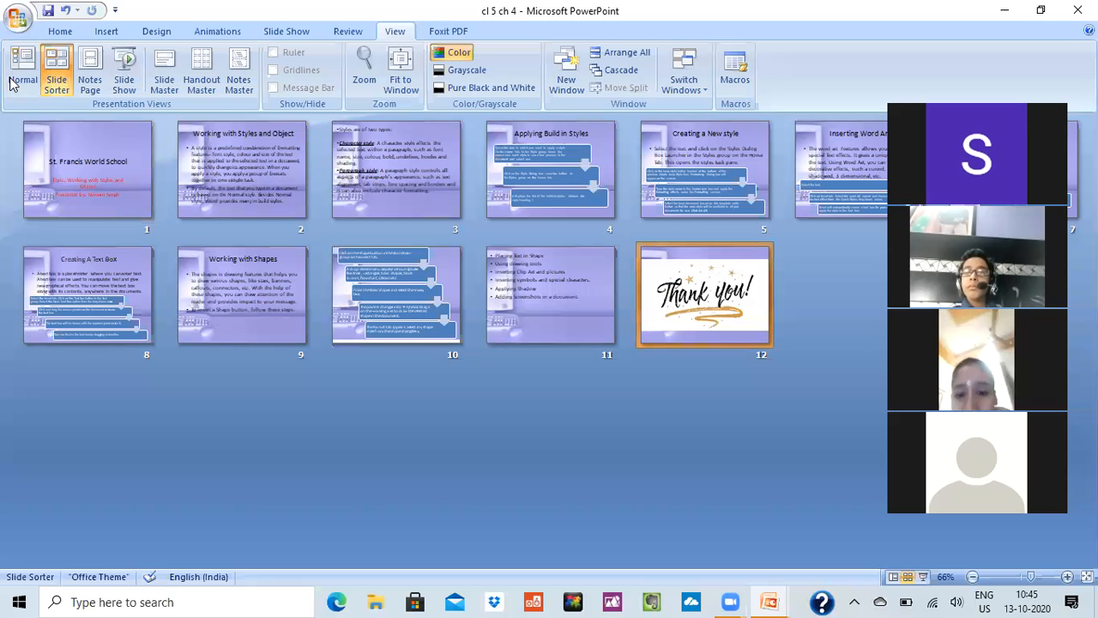
Return to Normal view and display slide 11 with its shape and drawing topics.
click(23, 69)
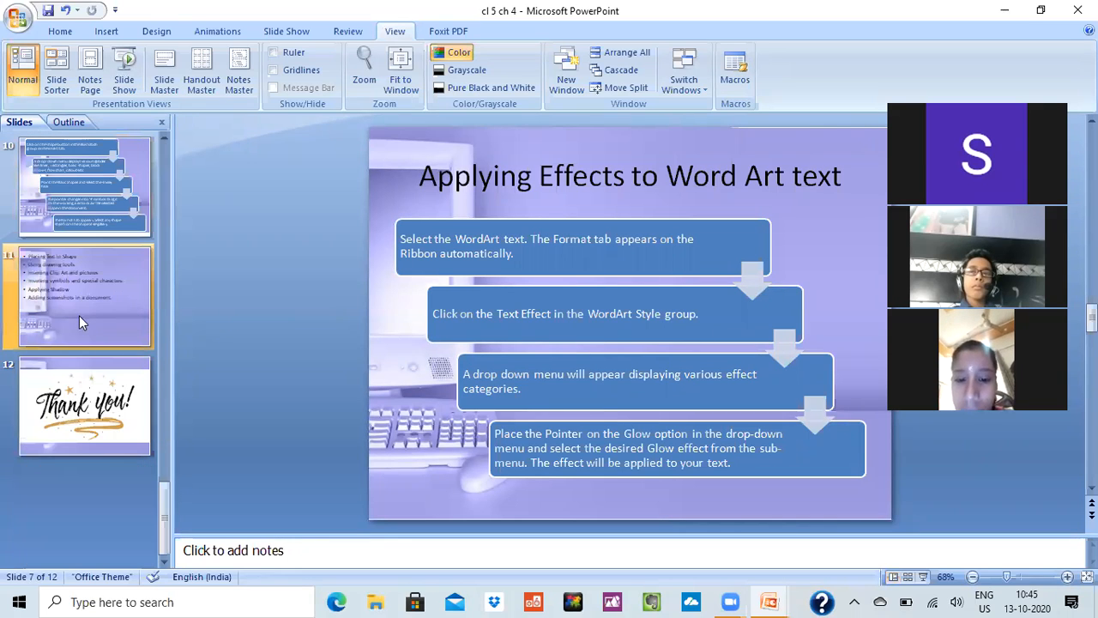
click(84, 405)
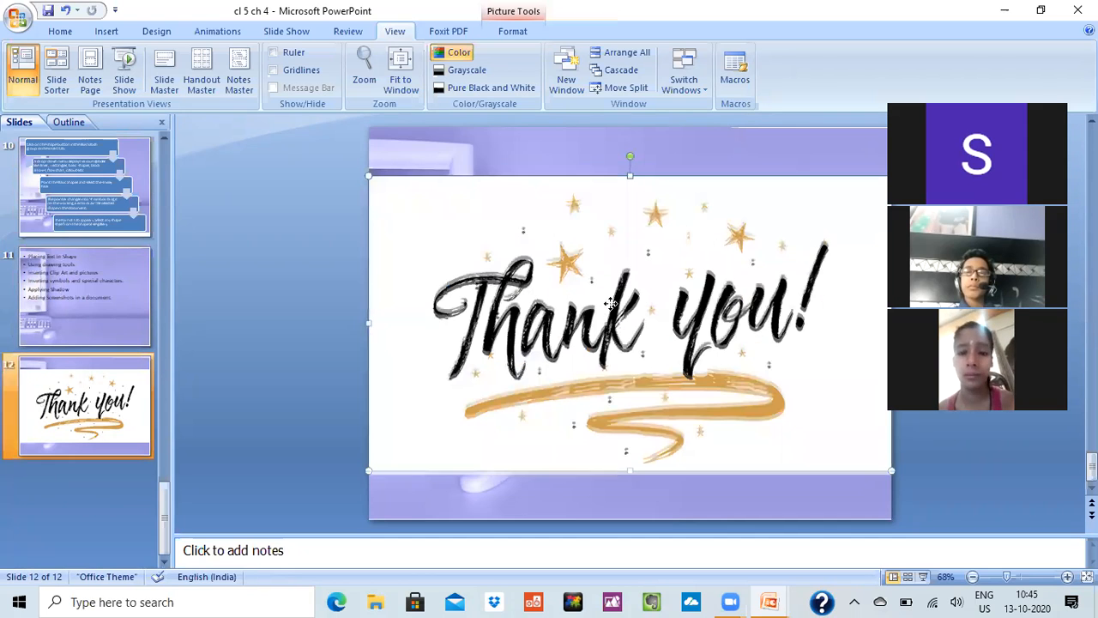
mouse_move(463, 519)
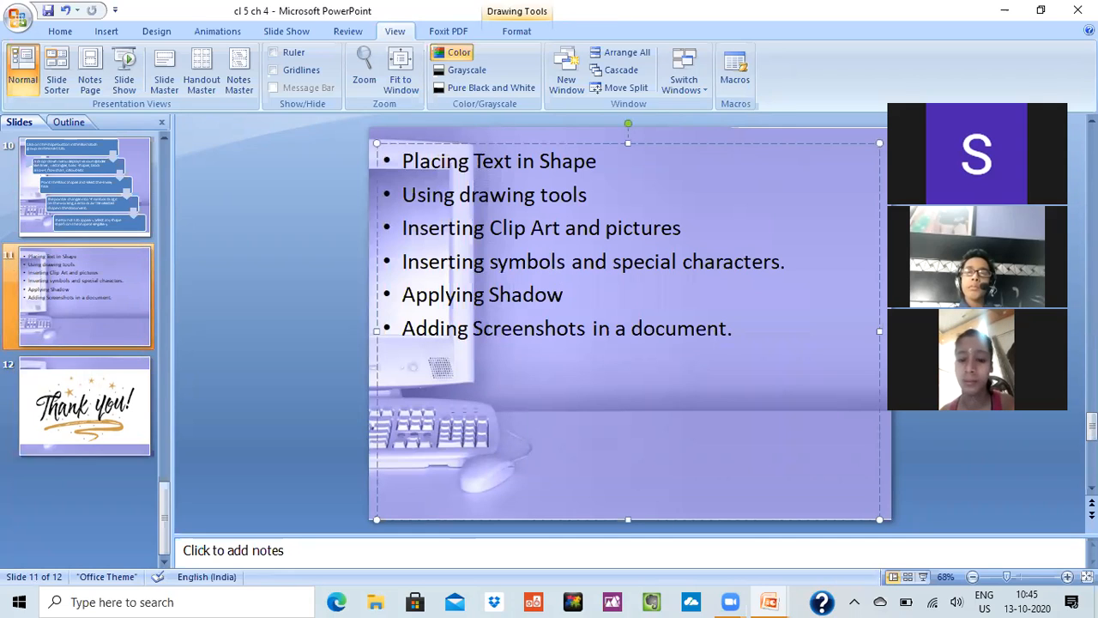
click(535, 261)
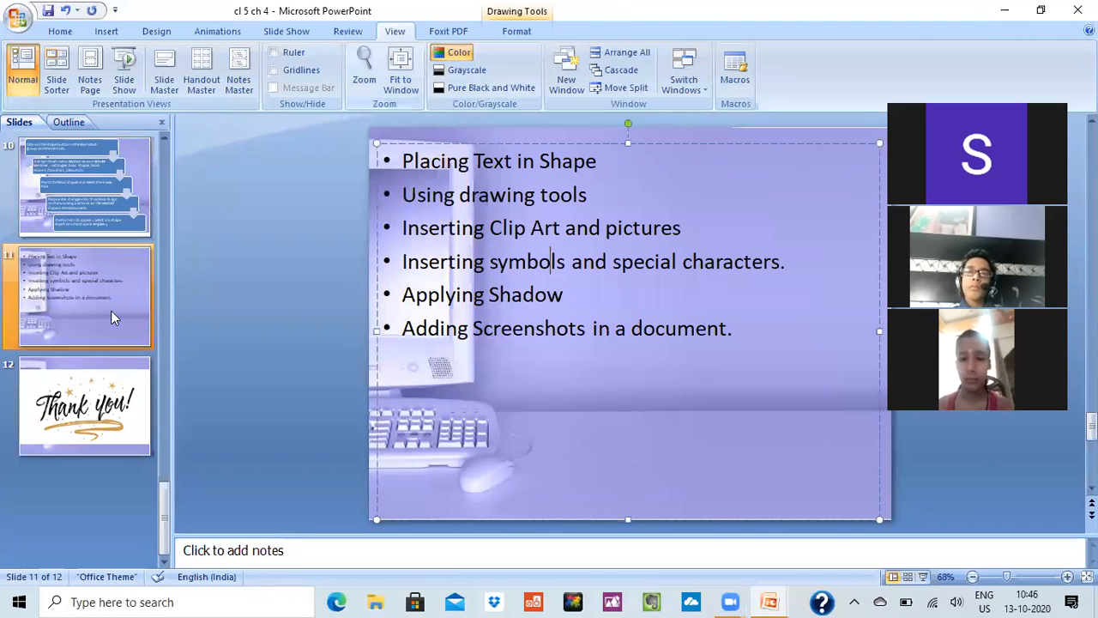
Copy slide 11 and paste it after the Thank you slide as slide 13.
right_click(84, 296)
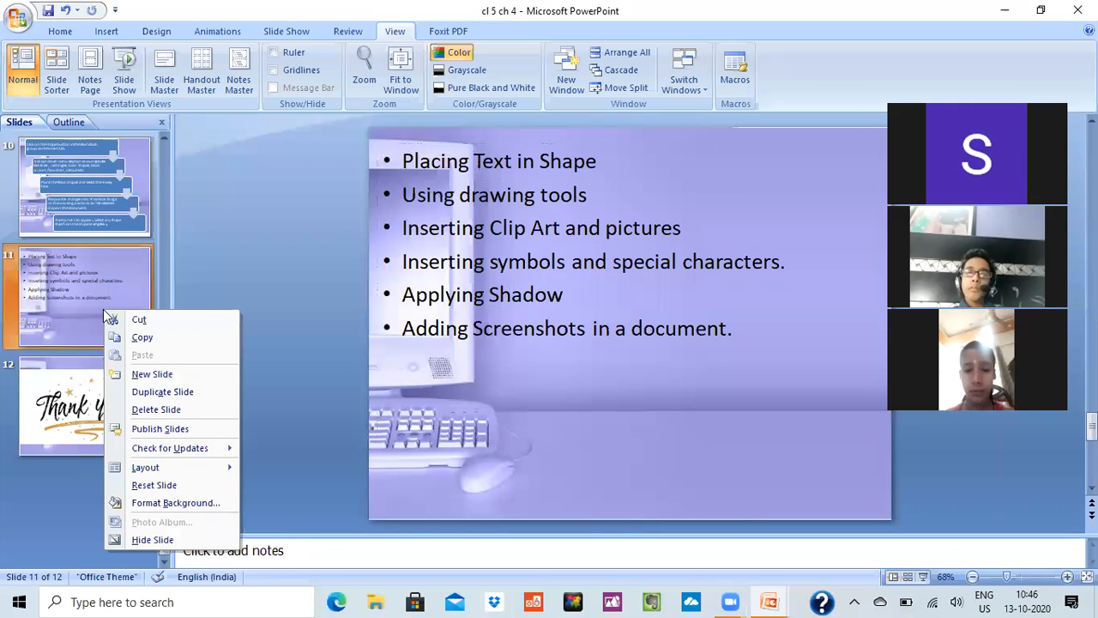
mouse_move(142, 338)
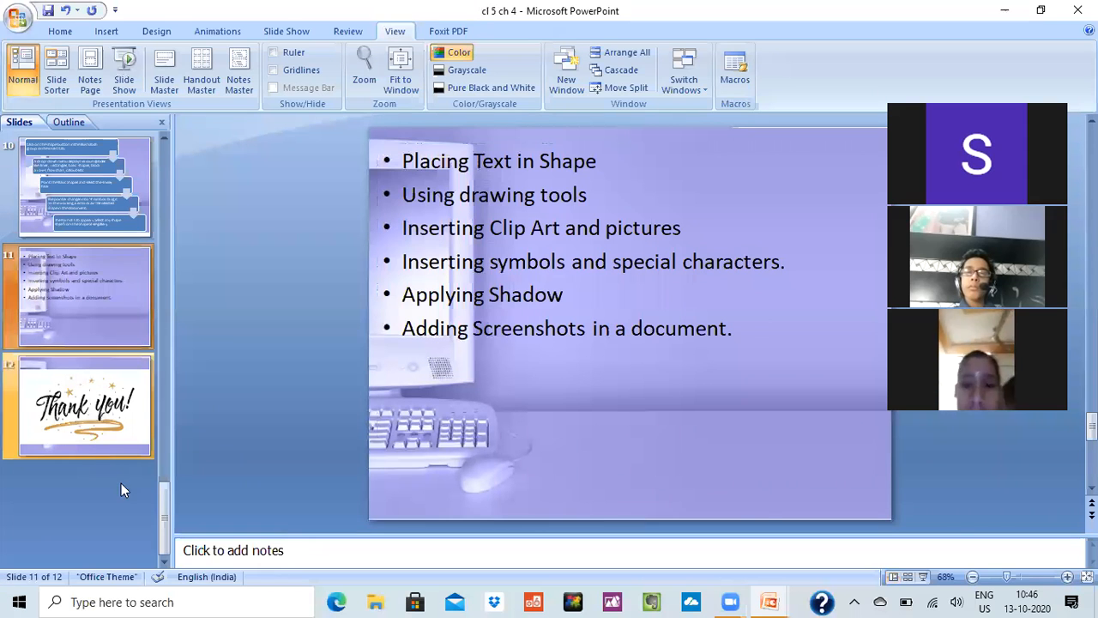
right_click(85, 406)
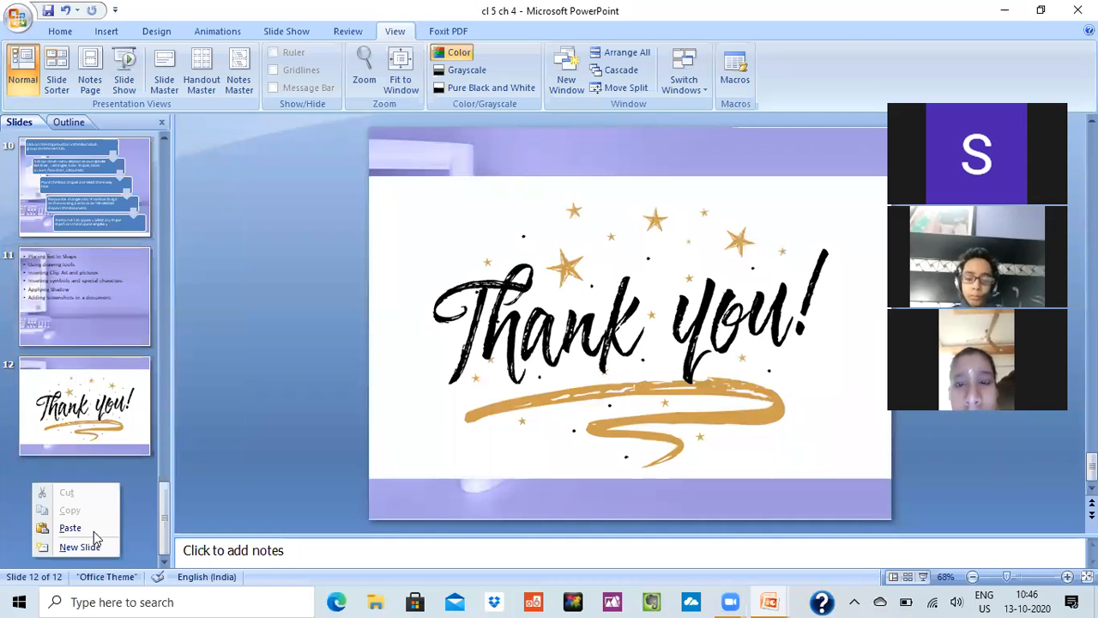
click(81, 547)
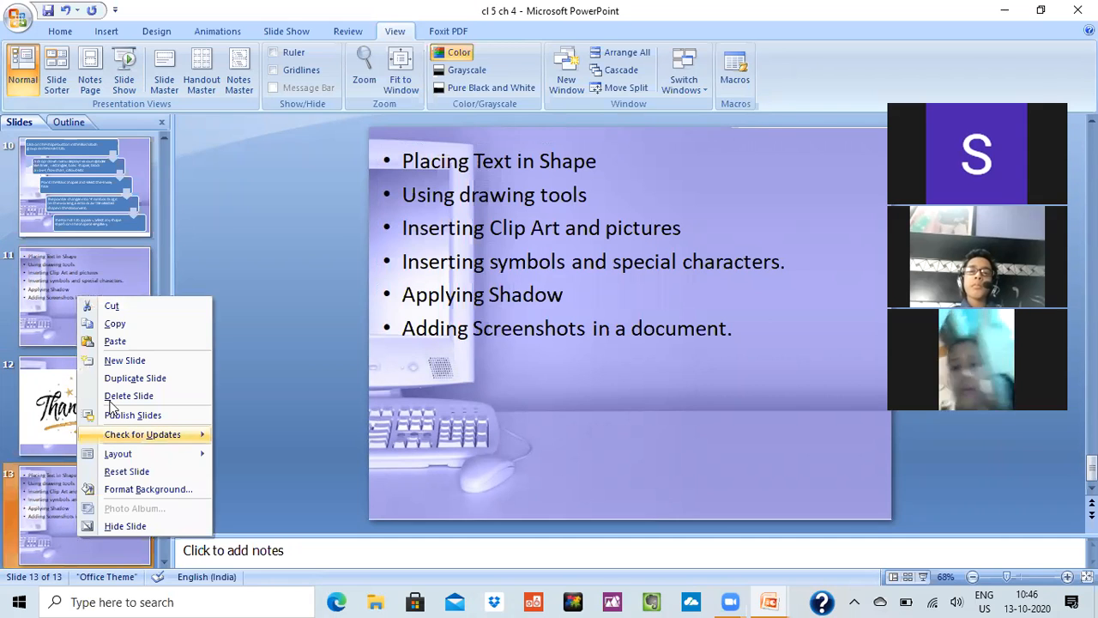
Delete the pasted slide 13 so Thank you is the last slide again.
click(128, 395)
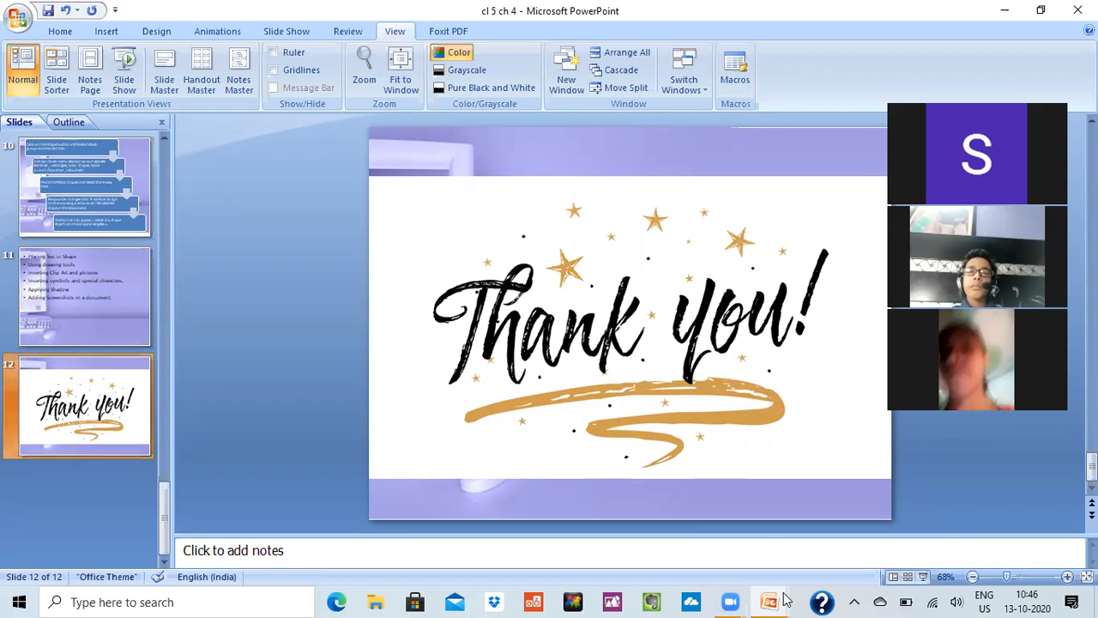
mouse_move(768, 601)
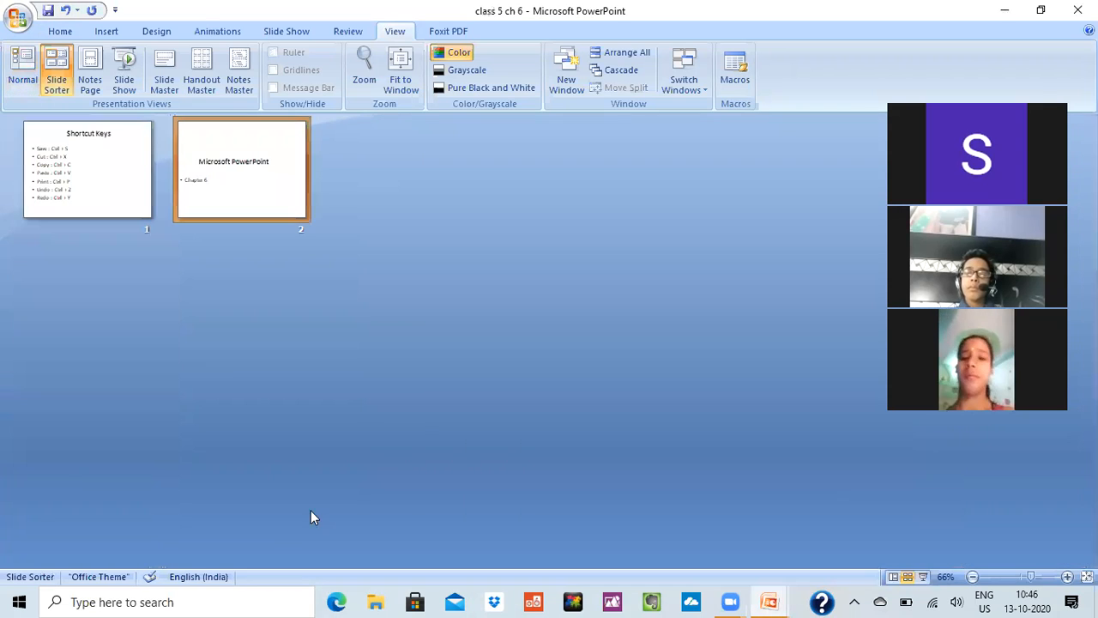
mouse_move(291, 495)
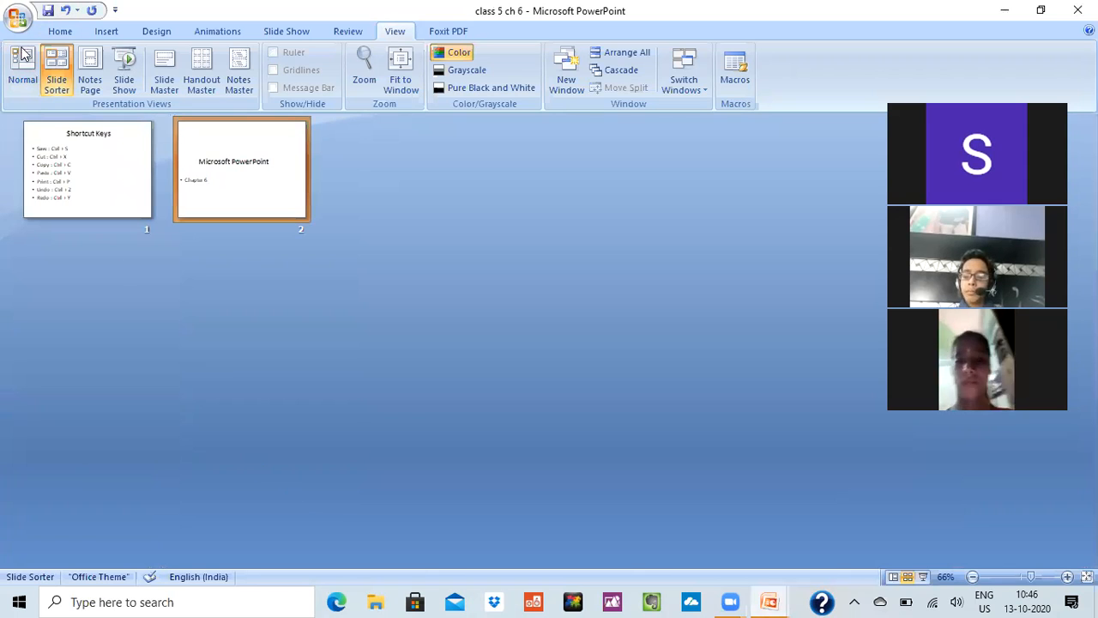
Add a blank third slide to class 5 ch 6 in Normal view.
click(23, 68)
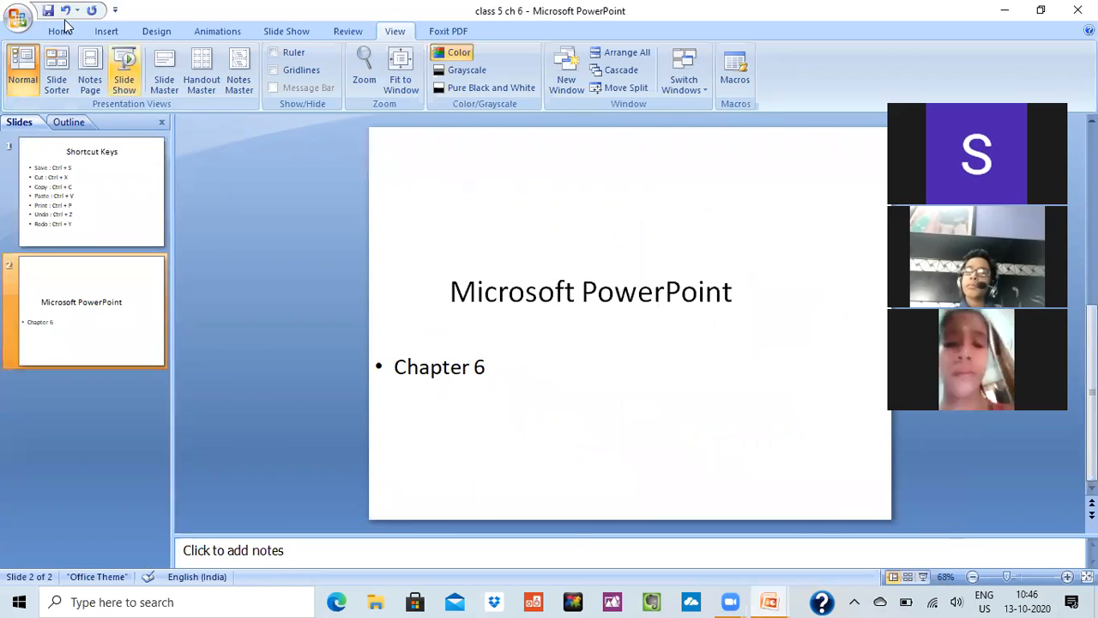
mouse_move(146, 76)
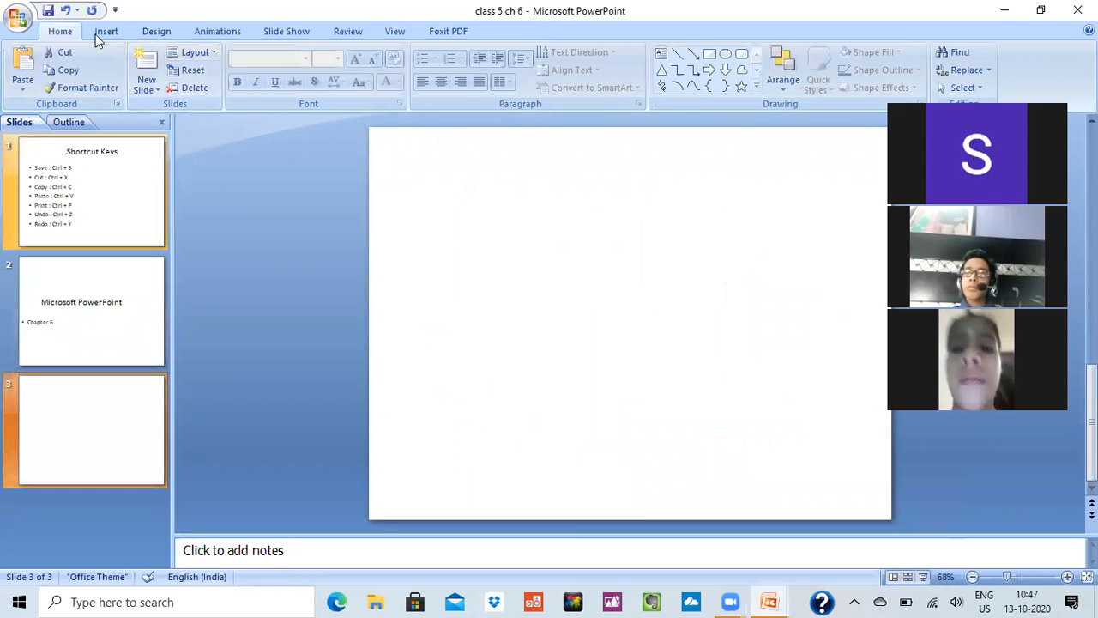
click(105, 31)
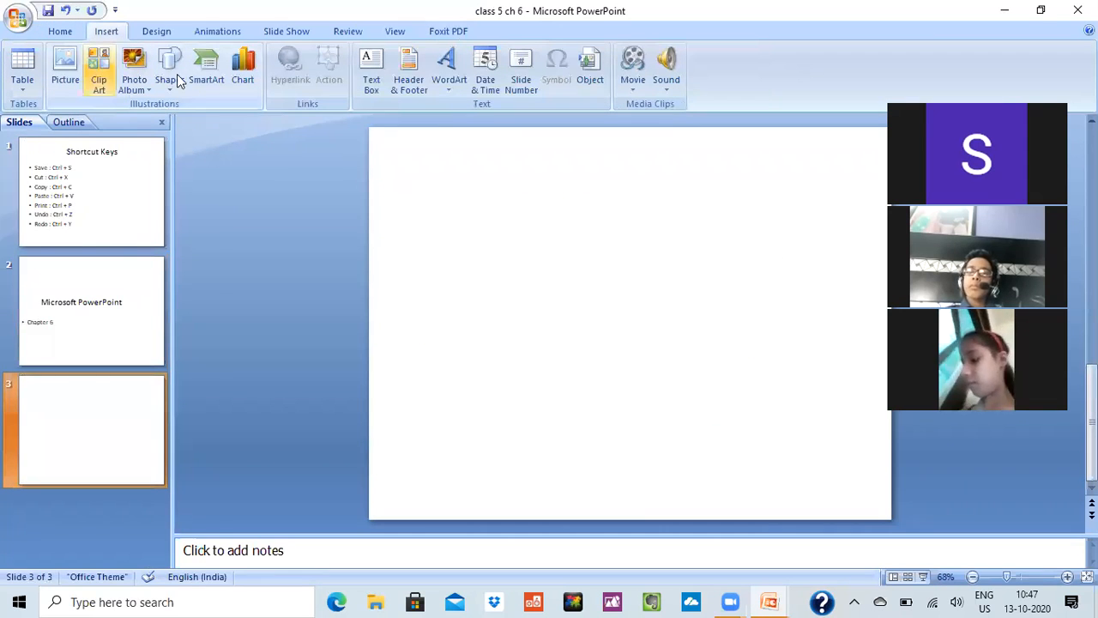
Draw a rectangle on slide 3, rotate it 90° upright and drag it rightward.
click(169, 69)
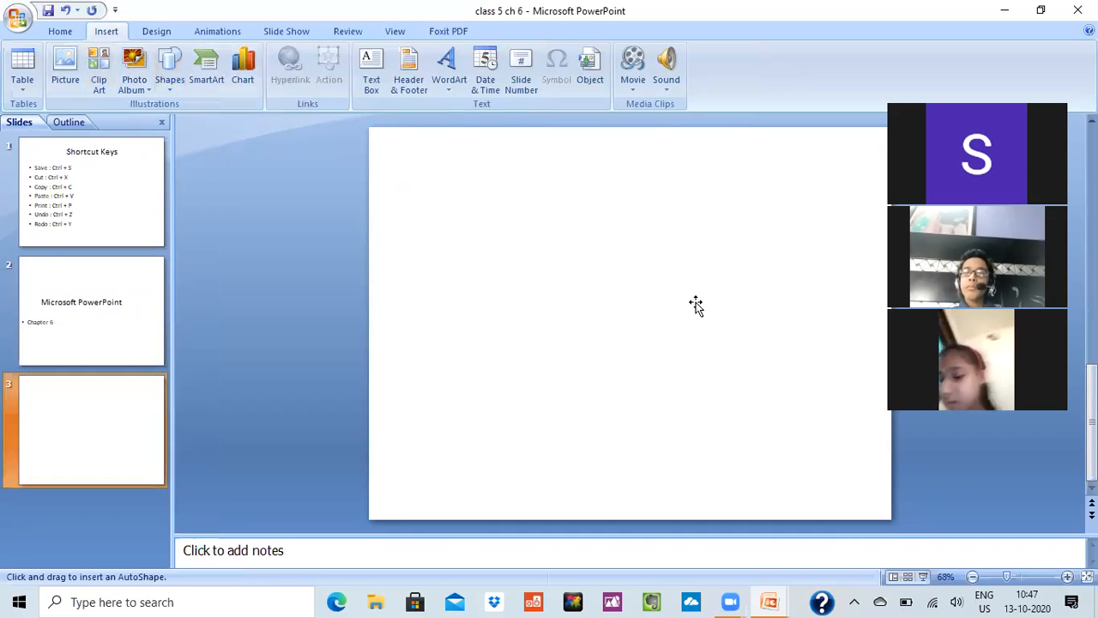
drag(475, 180, 703, 303)
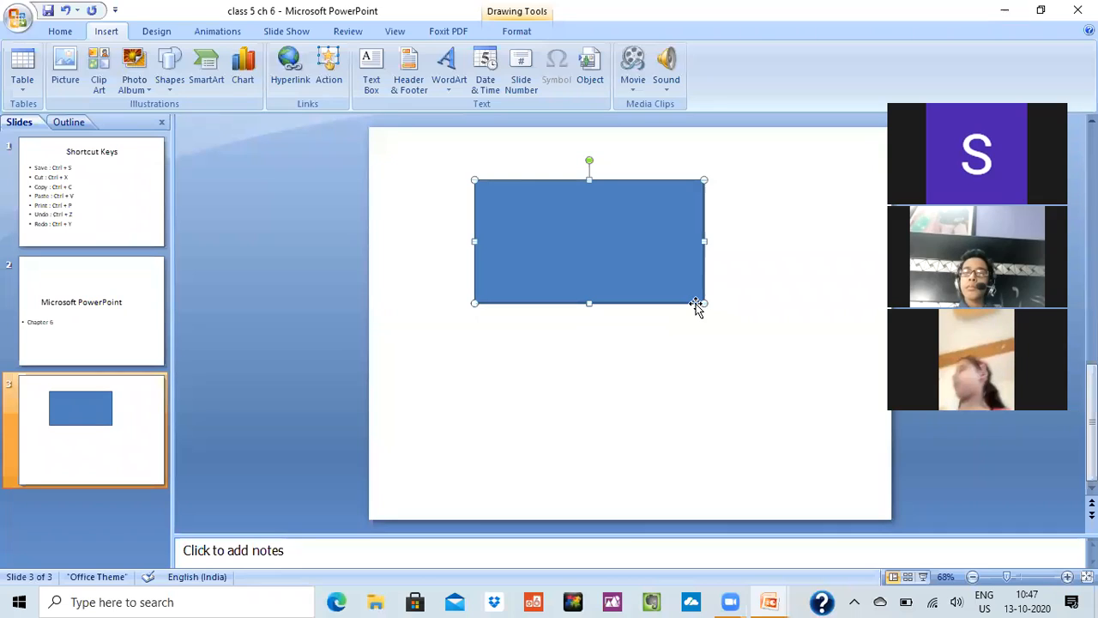
mouse_move(369, 369)
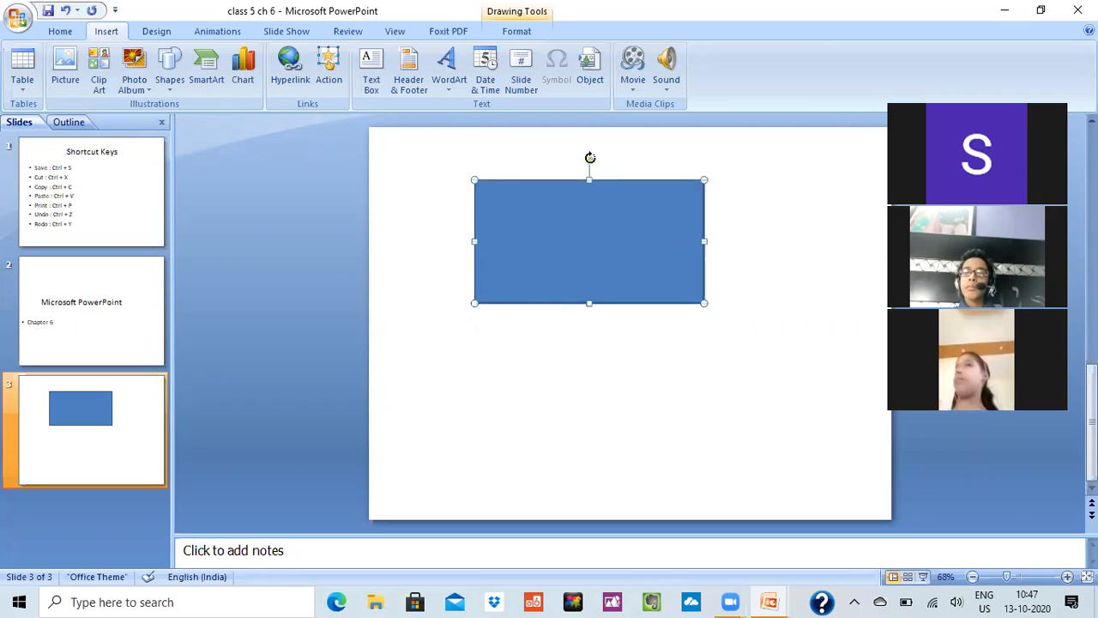
mouse_move(591, 161)
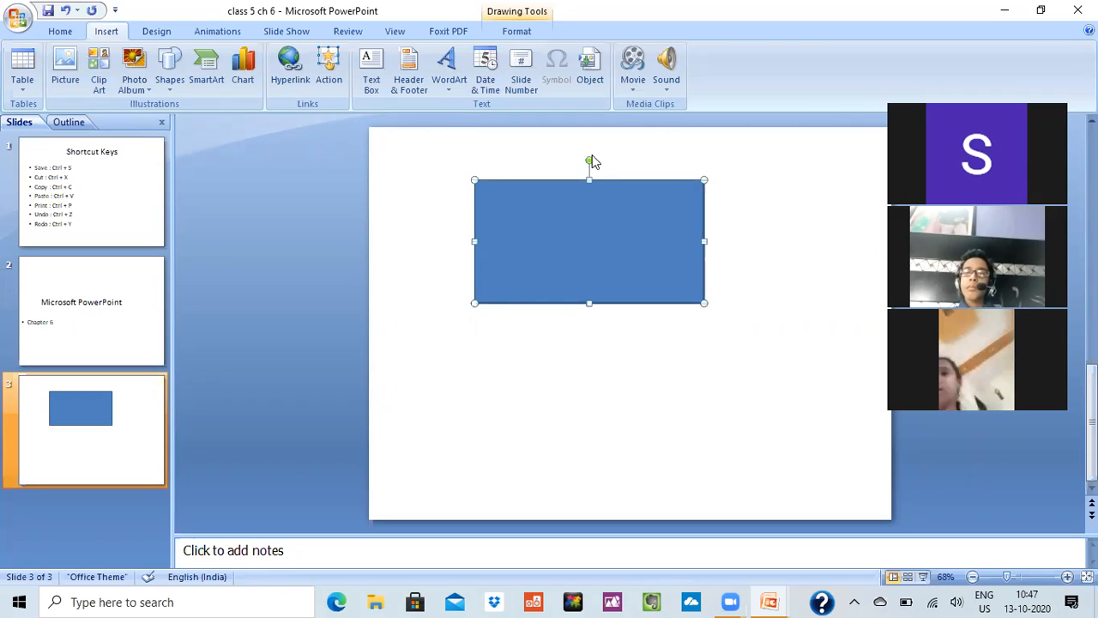
mouse_move(599, 163)
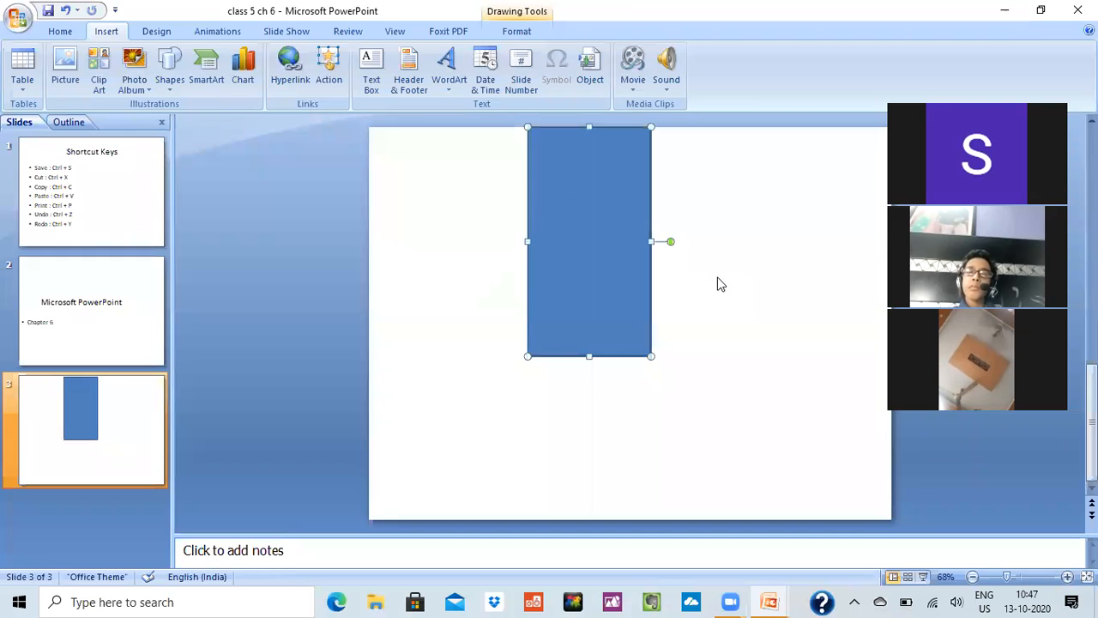
mouse_move(580, 236)
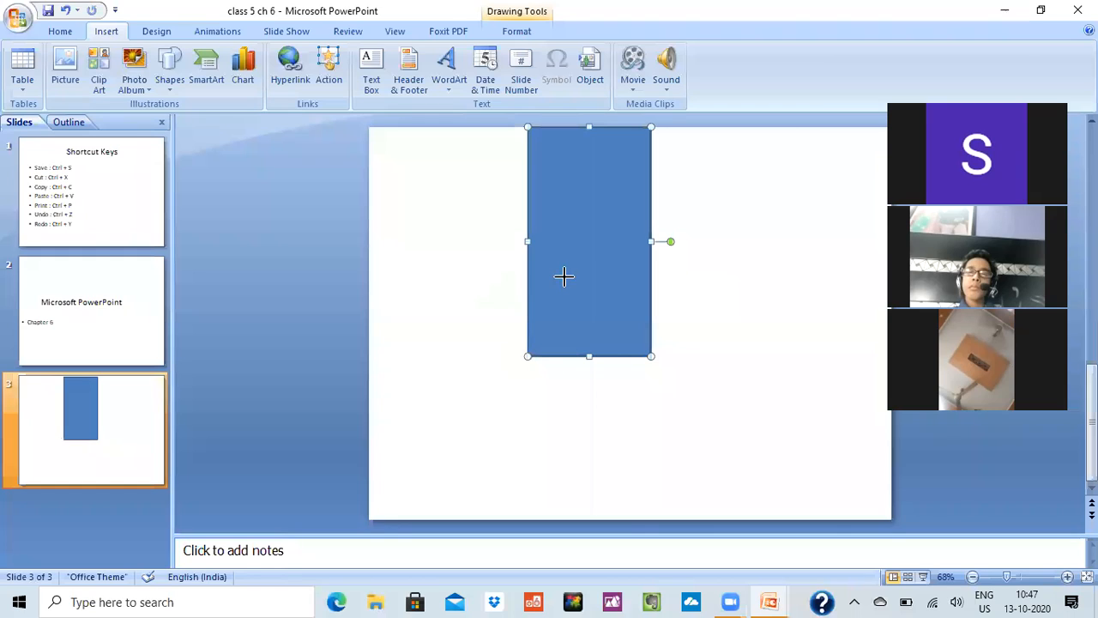
drag(589, 242, 608, 203)
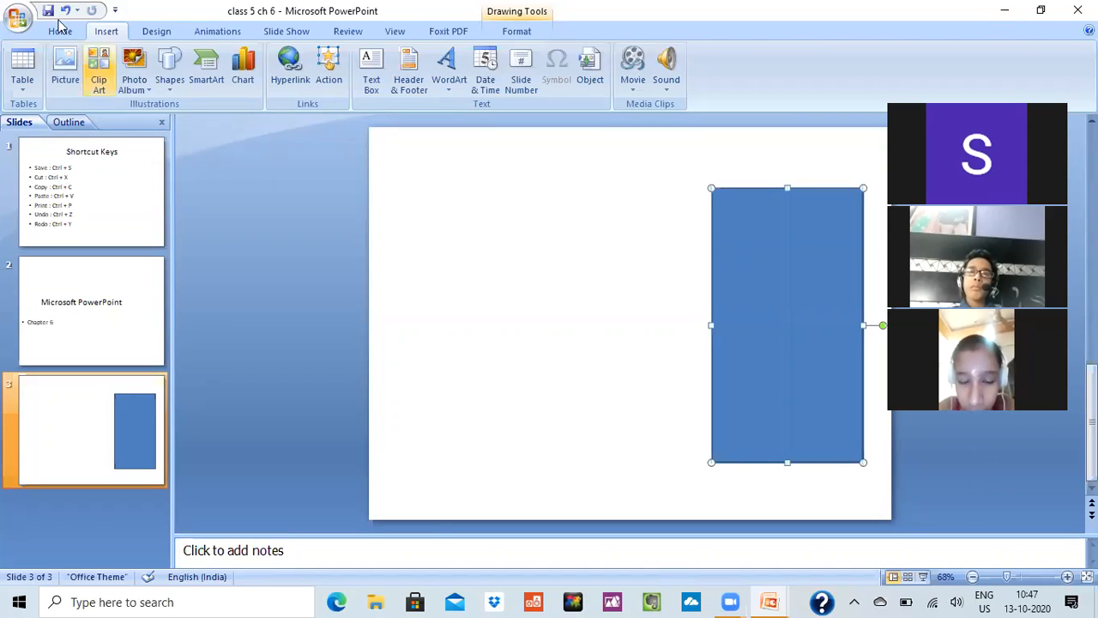
mouse_move(22, 69)
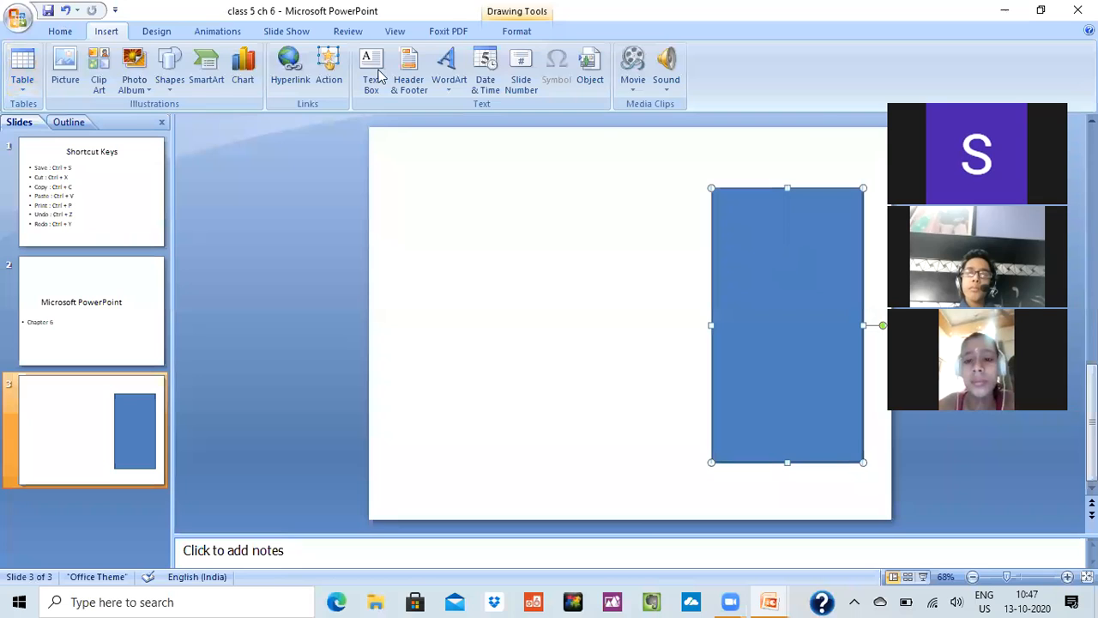
Add a text box inside the top of the blue rectangle reading 'Class 5 chapter 7'.
click(371, 69)
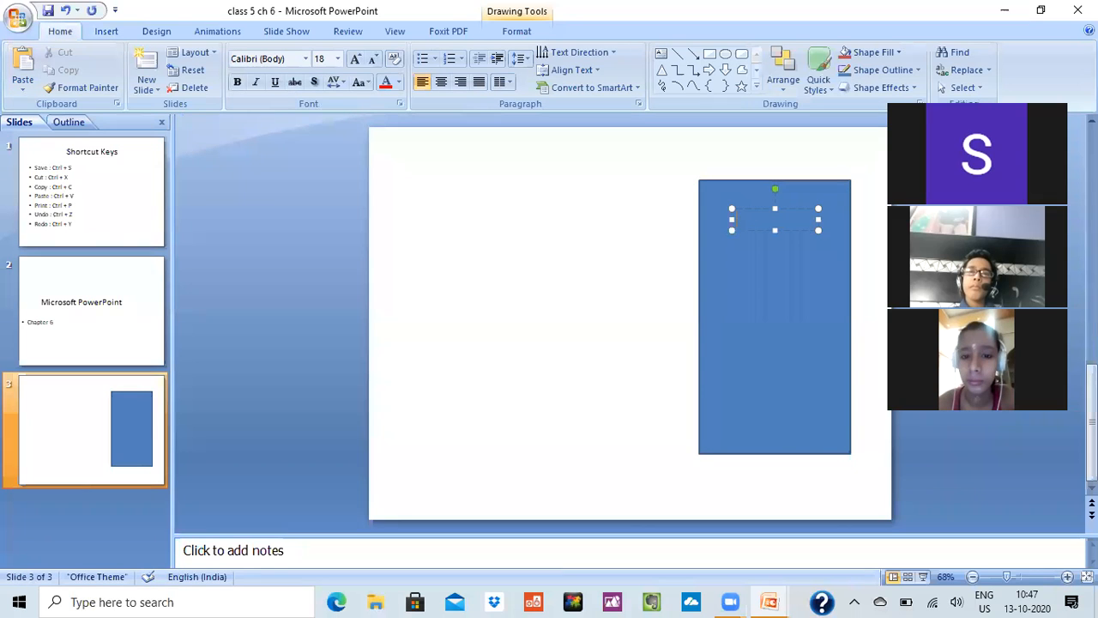
text(hdfgsjfg)
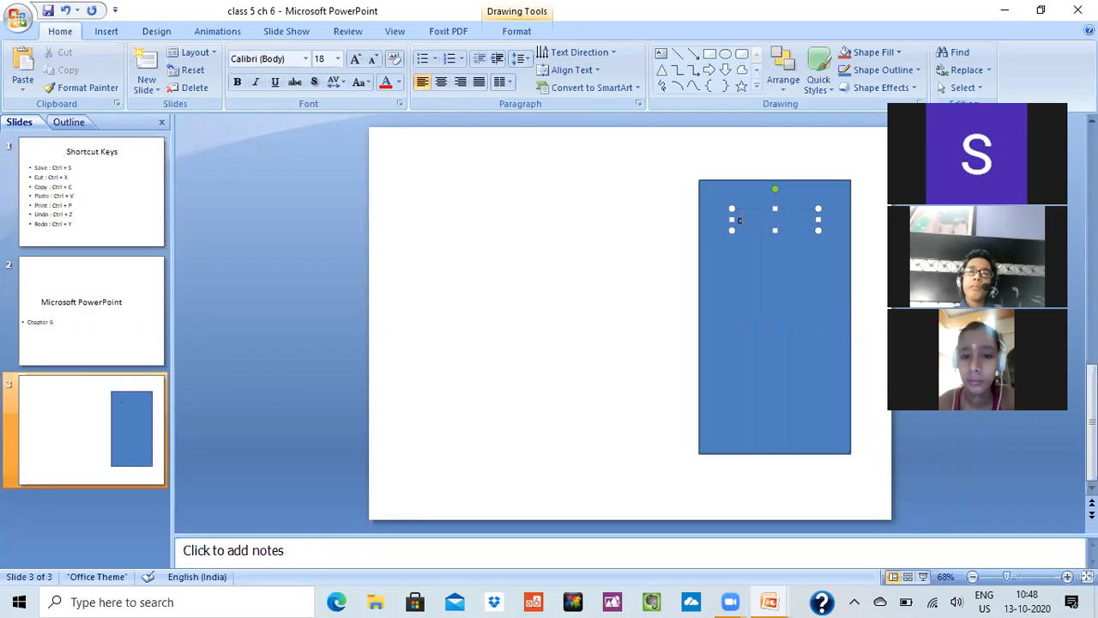
text(Class 5)
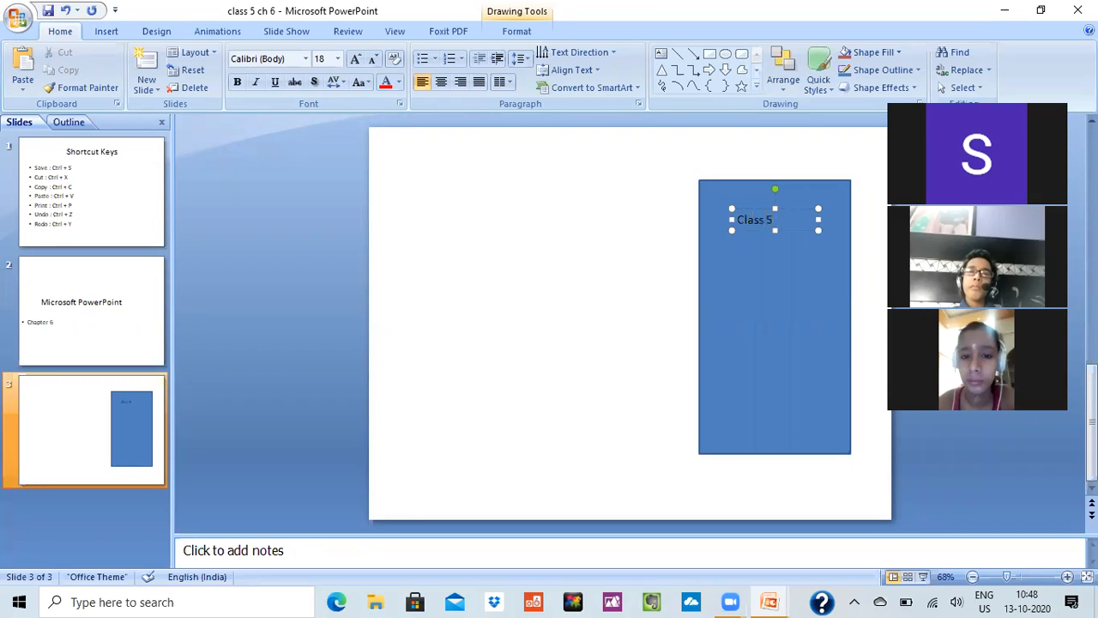
text(chapter 7)
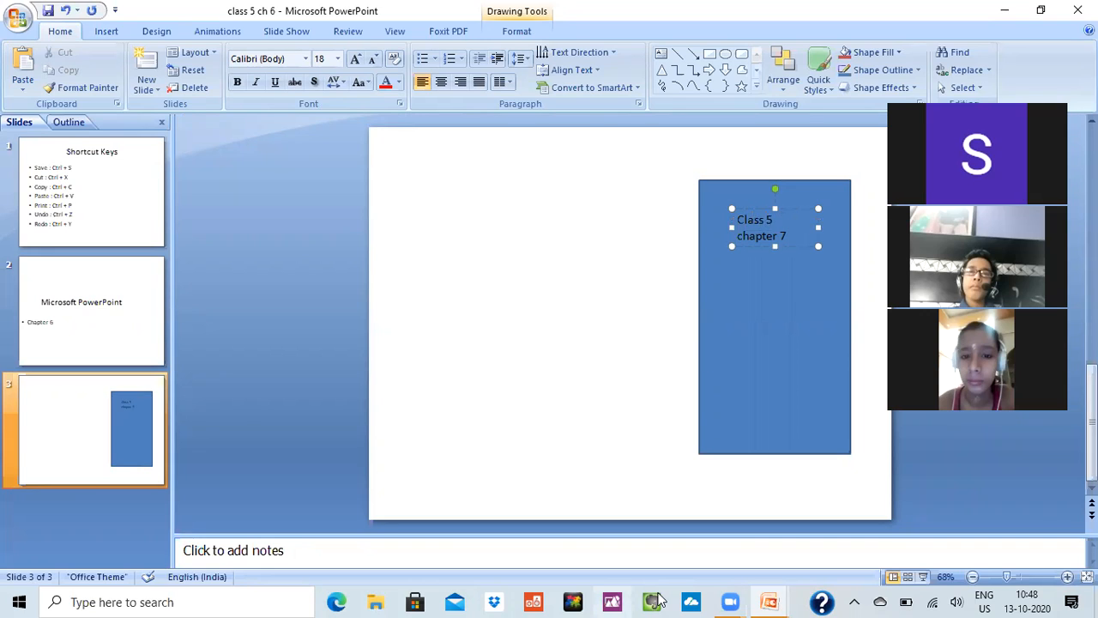
mouse_move(276, 580)
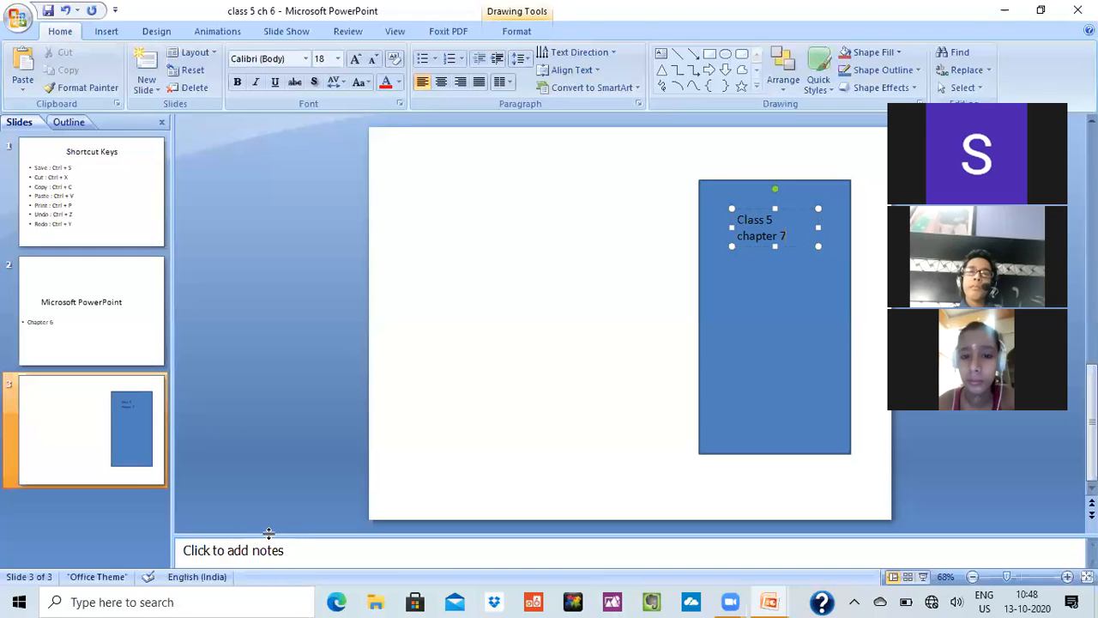
mouse_move(120, 547)
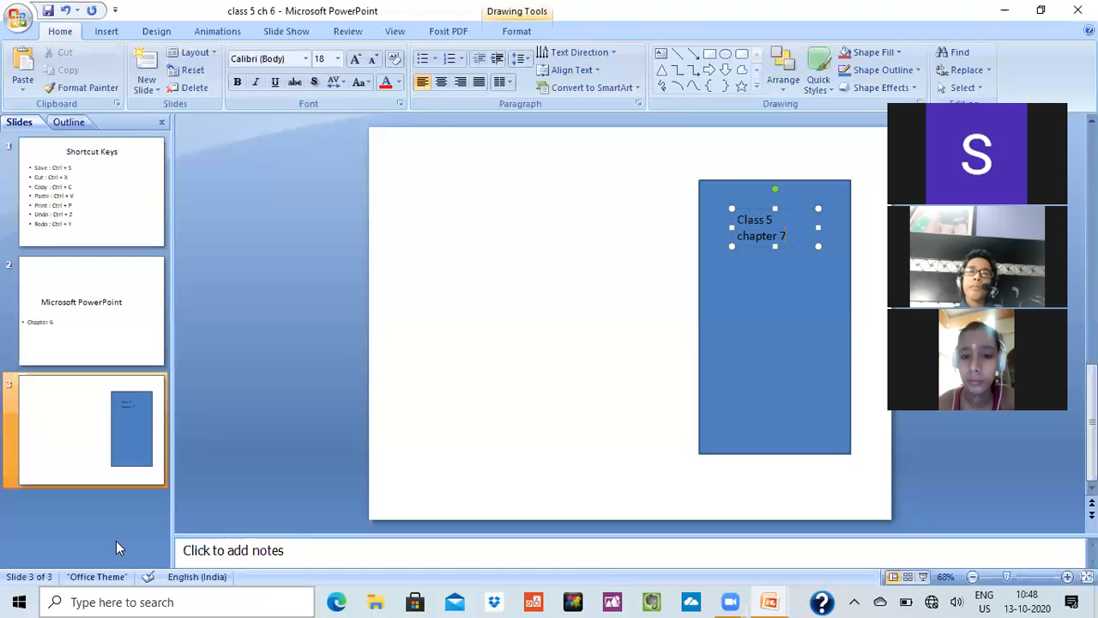